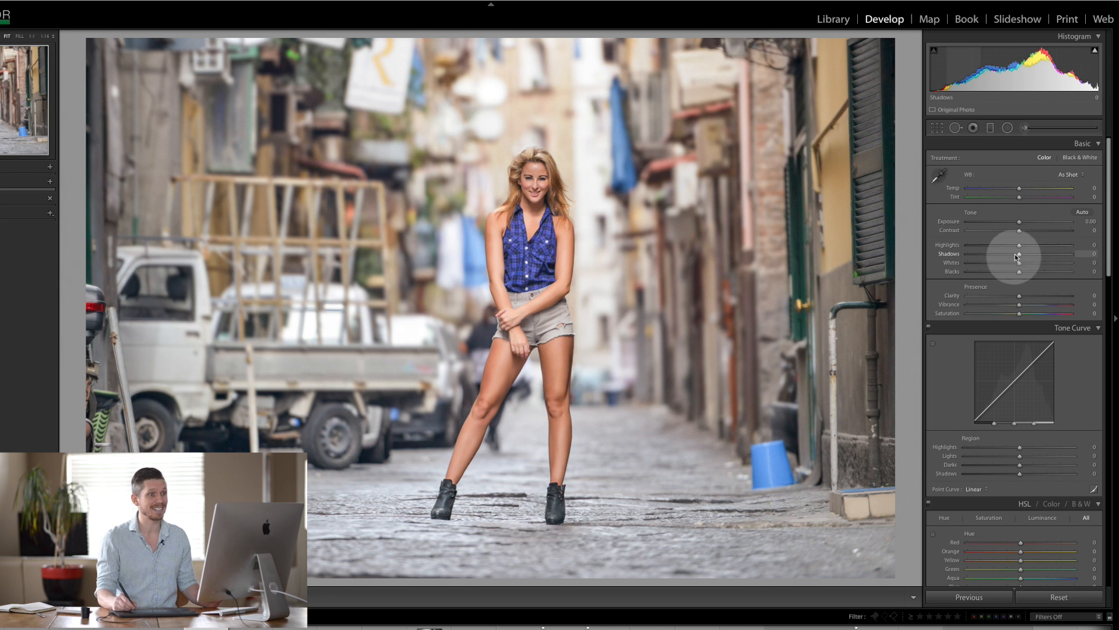
# Step: Set Highlights -33, Shadows -39, Whites -20, Blacks -7 and Contrast +13 in the Basic panel
pyautogui.moveTo(1020, 245); pyautogui.dragTo(1031, 245)
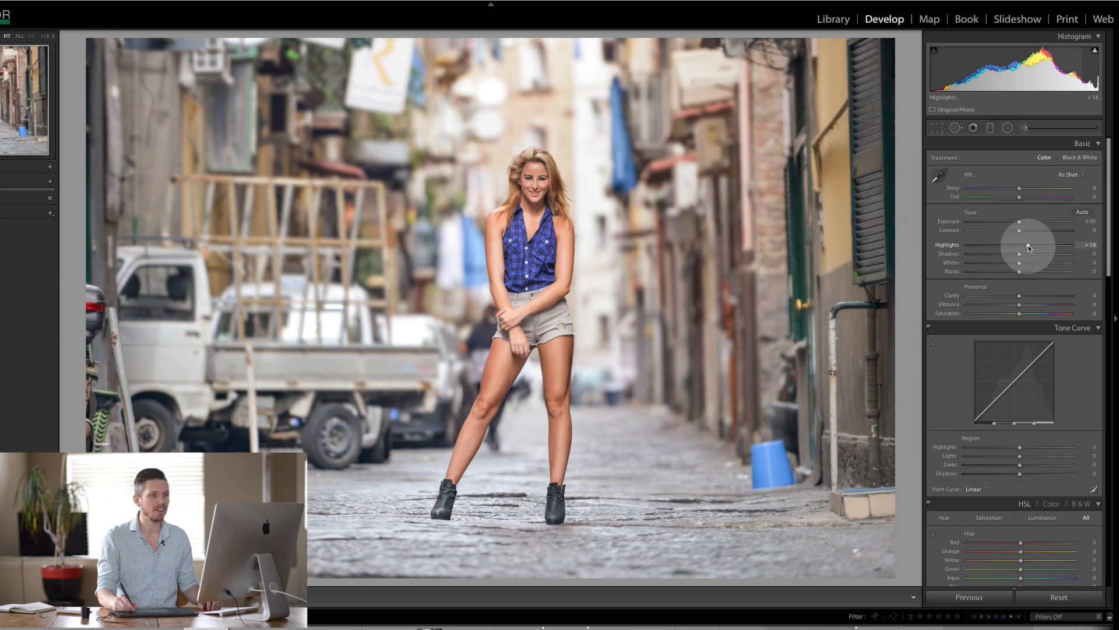
pyautogui.moveTo(1019, 254); pyautogui.dragTo(997, 254)
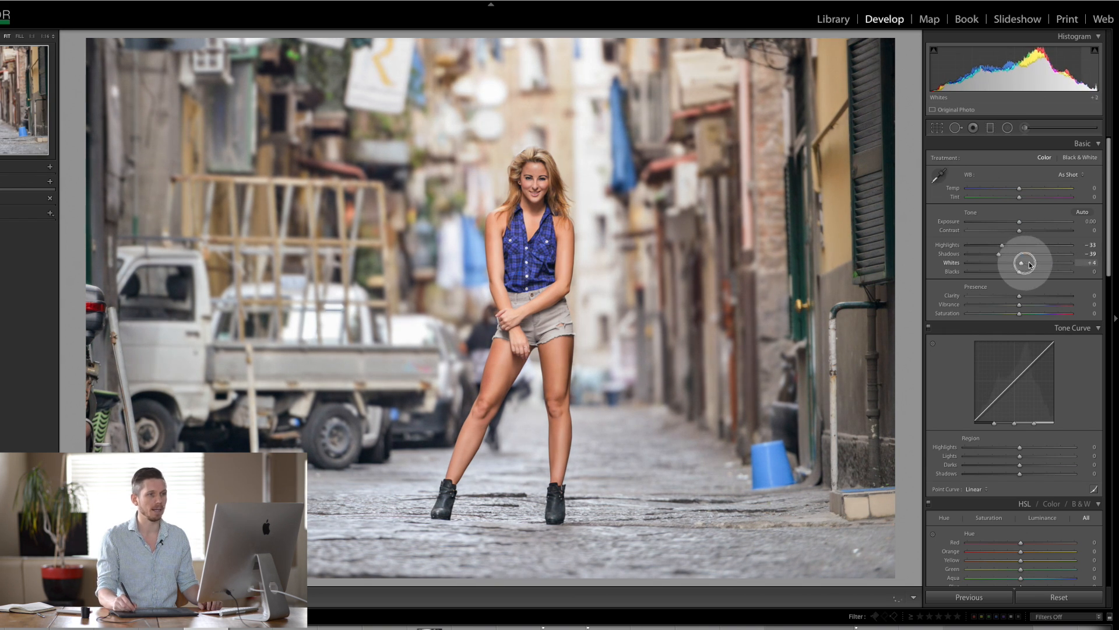
pyautogui.moveTo(1028, 271); pyautogui.dragTo(1011, 271)
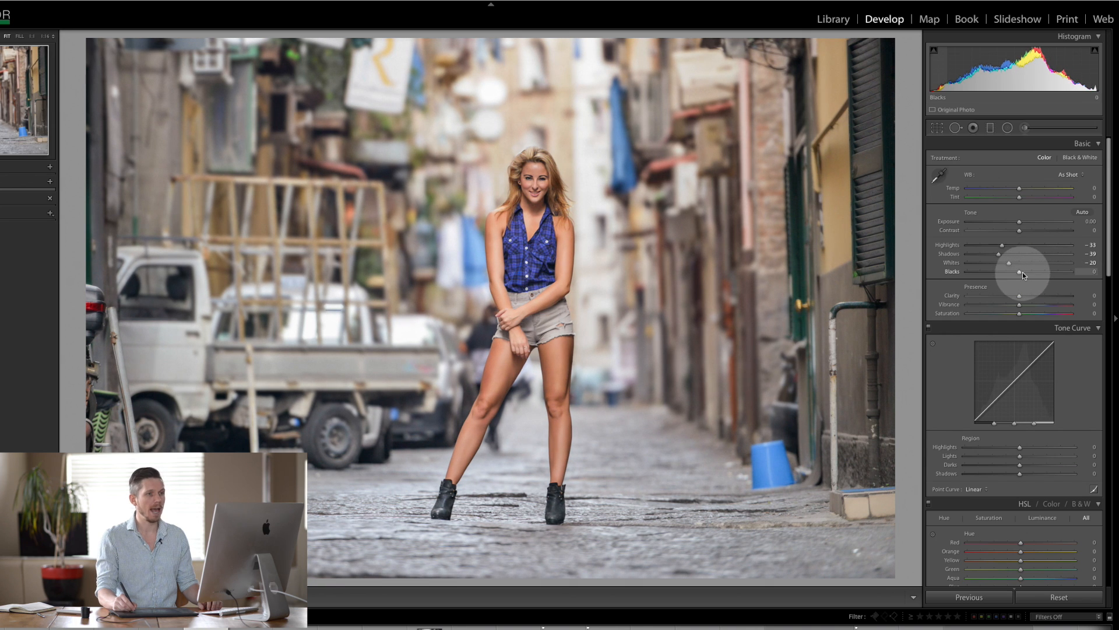
pyautogui.moveTo(1017, 273); pyautogui.dragTo(1009, 272)
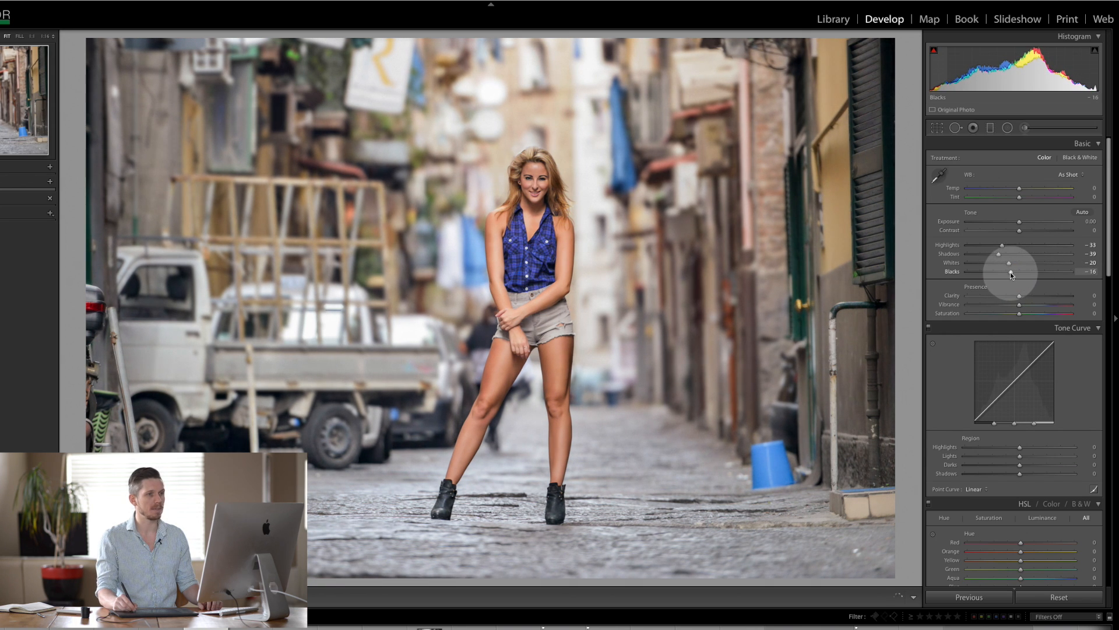
pyautogui.moveTo(1007, 271); pyautogui.dragTo(1014, 271)
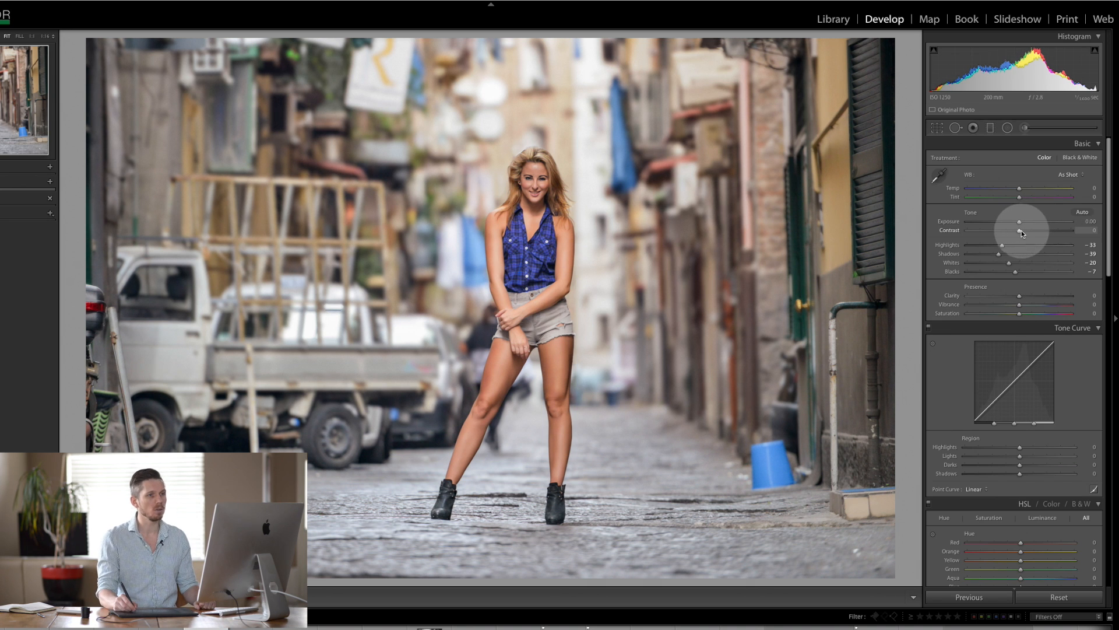
pyautogui.moveTo(1019, 230); pyautogui.dragTo(1031, 230)
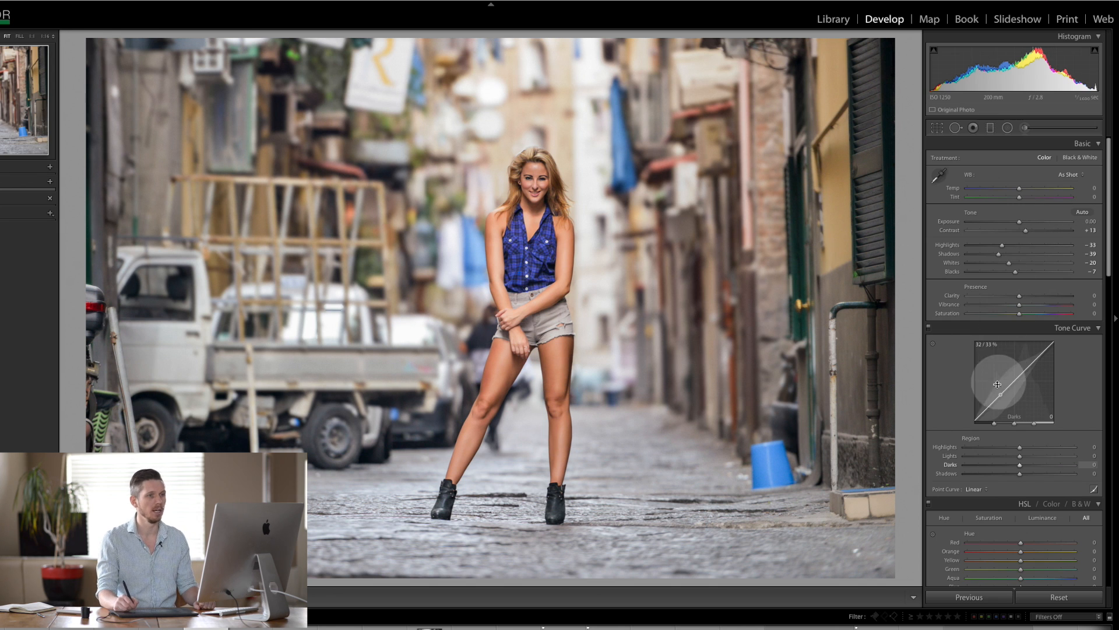
# Step: Mute the HSL saturations (Yellow -20, Blue -25) and darken the orange tones slightly
pyautogui.scroll(-3)
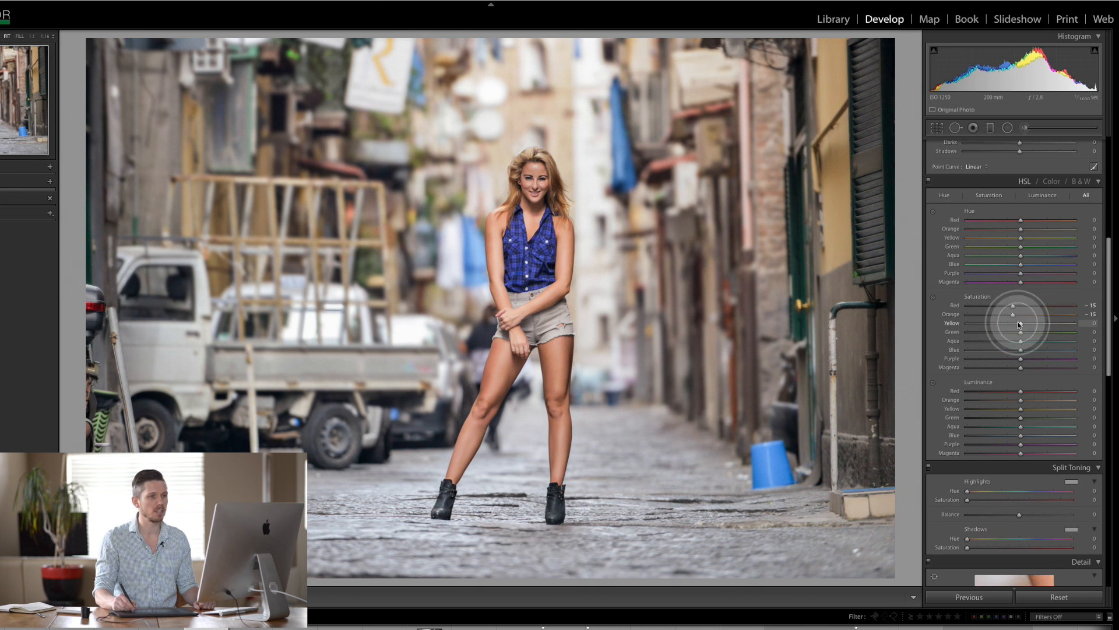
pyautogui.moveTo(1012, 324); pyautogui.dragTo(1012, 350)
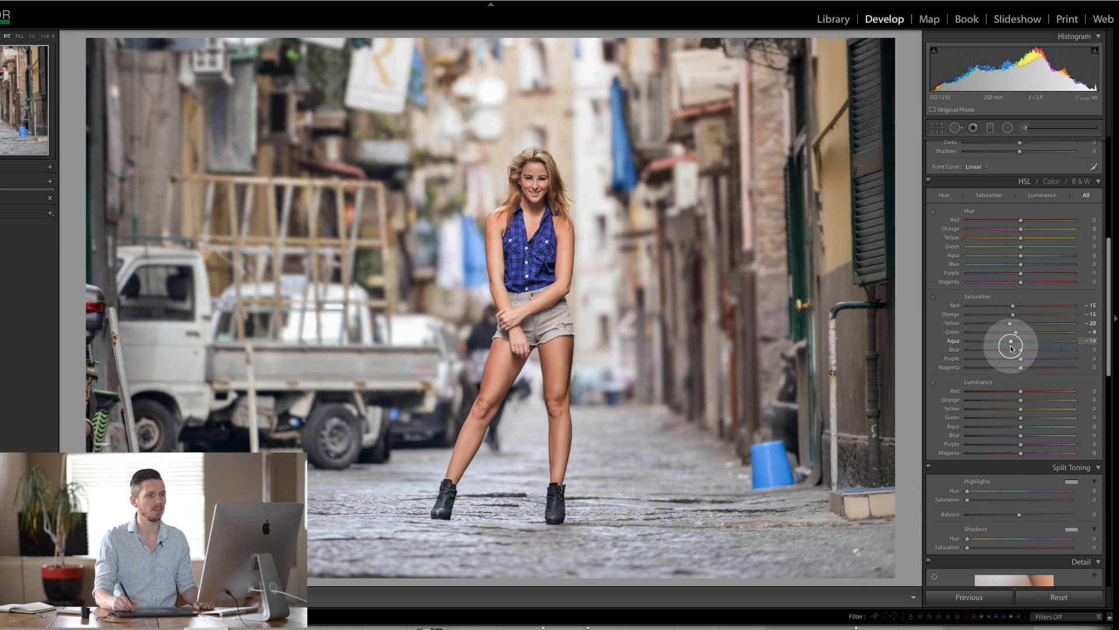
pyautogui.moveTo(1011, 347); pyautogui.dragTo(1002, 350)
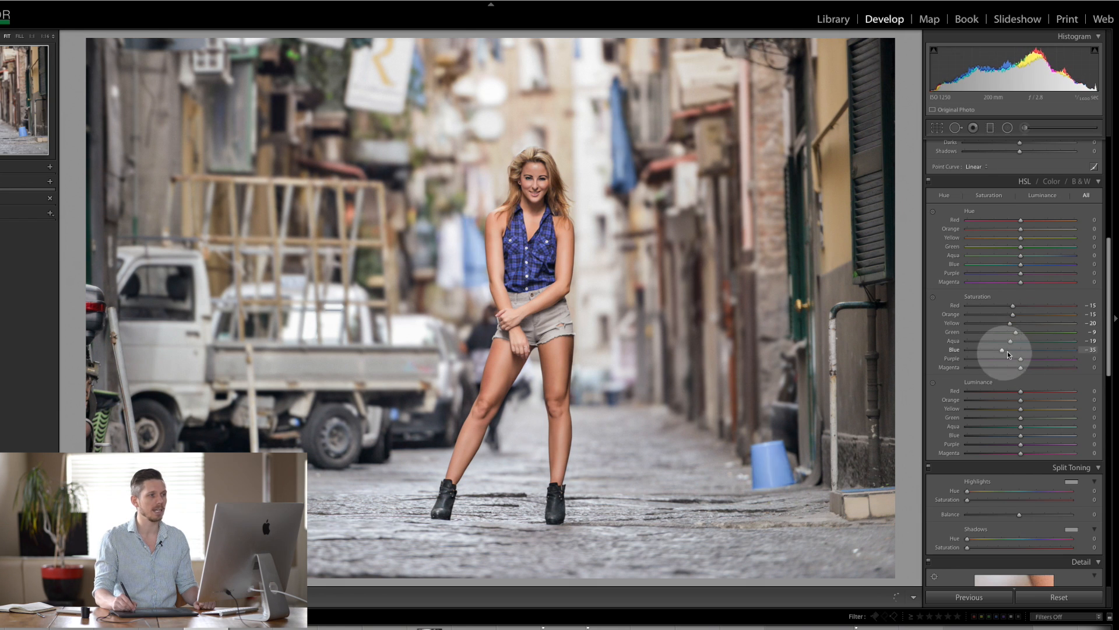
pyautogui.moveTo(1005, 350); pyautogui.dragTo(1006, 350)
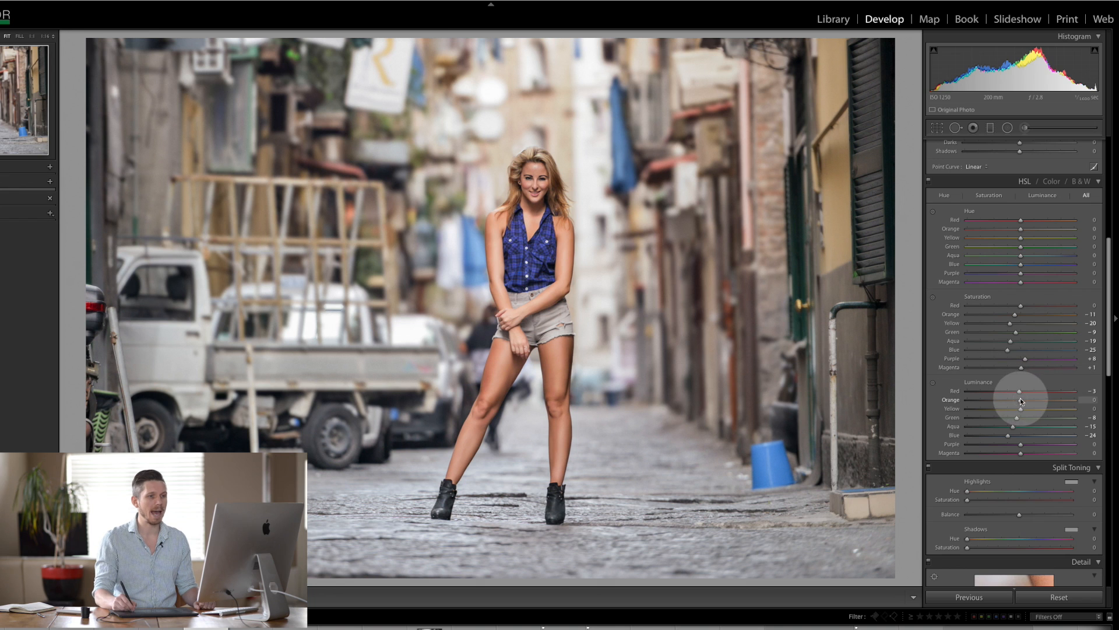
pyautogui.moveTo(1025, 400); pyautogui.dragTo(1007, 400)
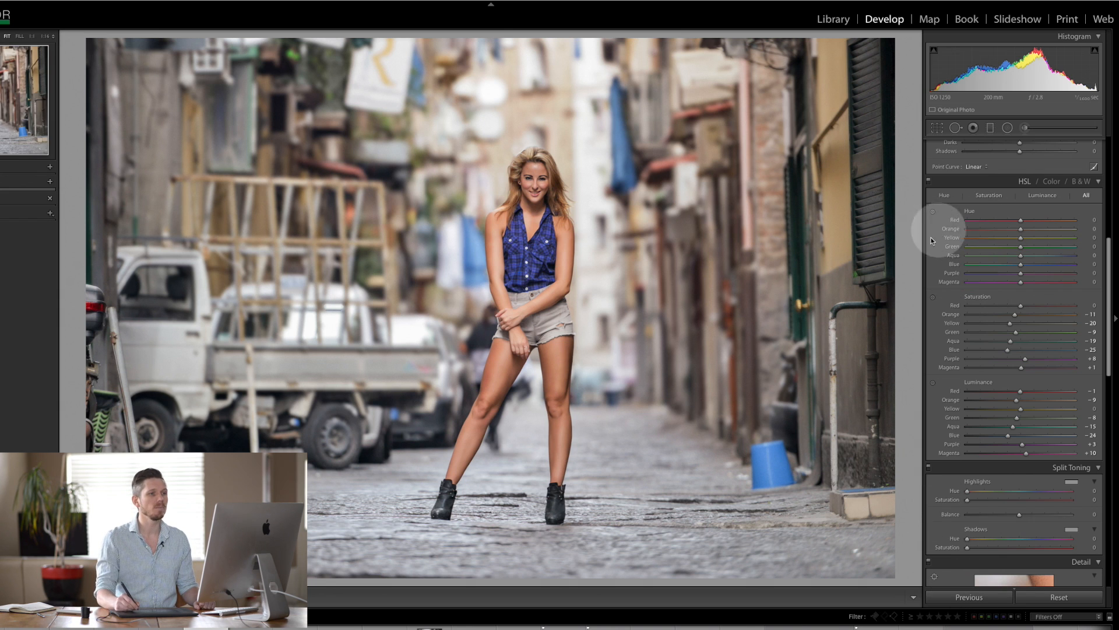
# Step: Try extreme Blue hue shifts, then settle Blue hue at +4 and Aqua hue at +15
pyautogui.moveTo(1018, 263); pyautogui.dragTo(969, 263)
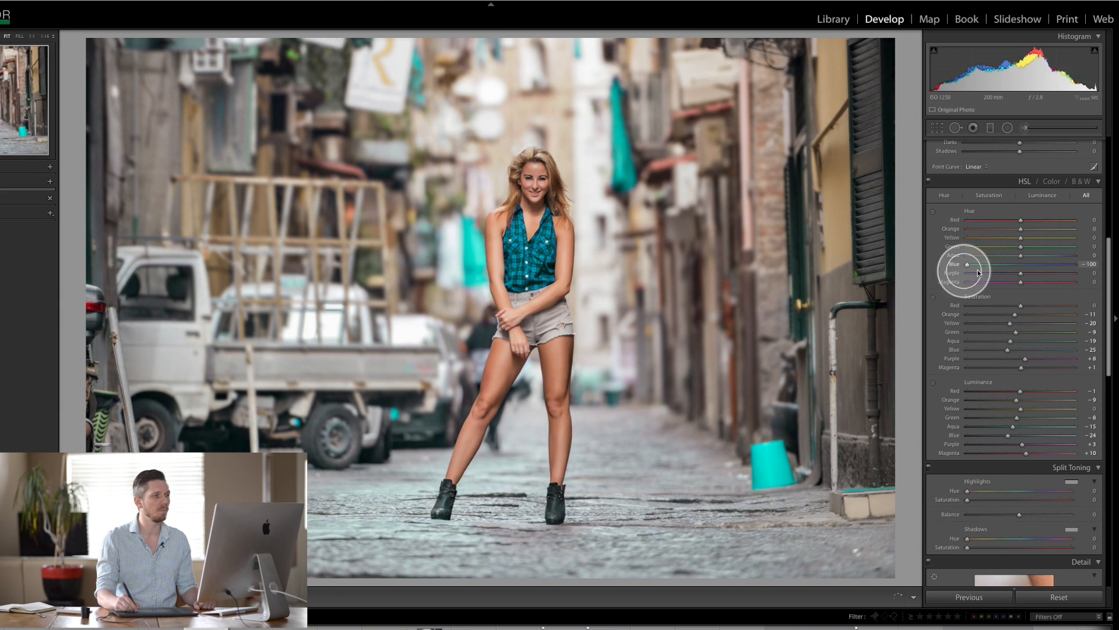
pyautogui.moveTo(971, 264); pyautogui.dragTo(1035, 264)
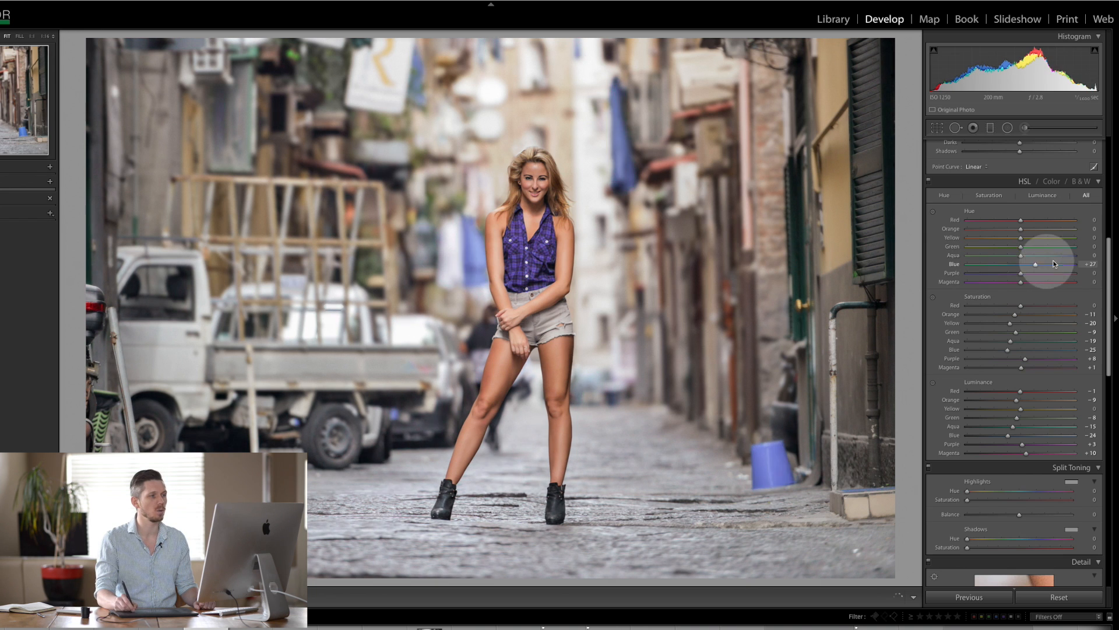
pyautogui.moveTo(1037, 264); pyautogui.dragTo(1040, 265)
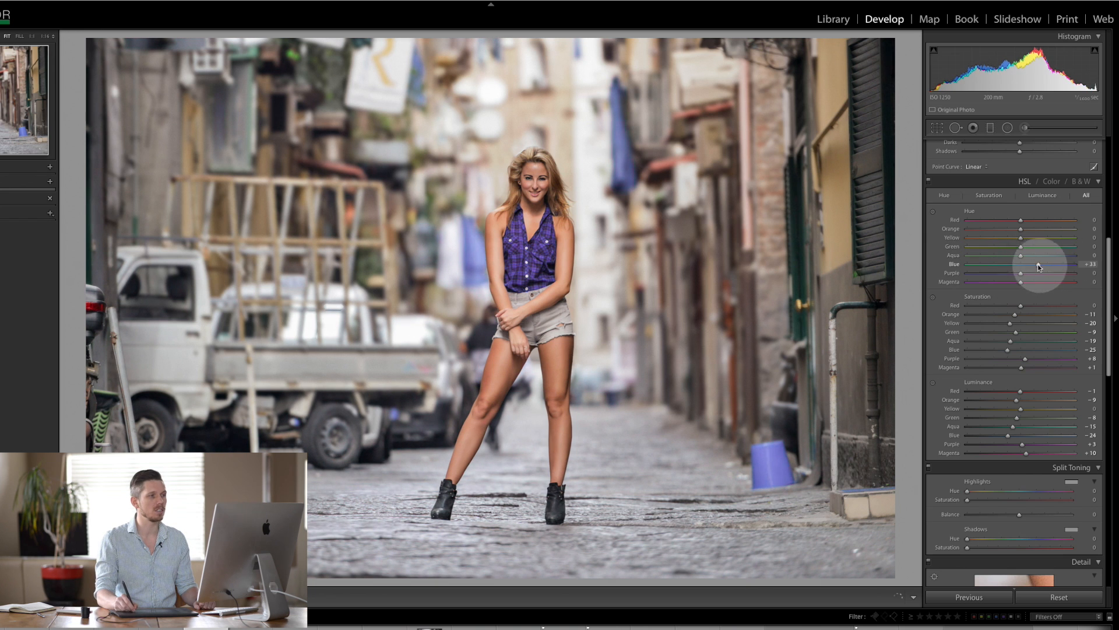
pyautogui.moveTo(1040, 264); pyautogui.dragTo(1024, 264)
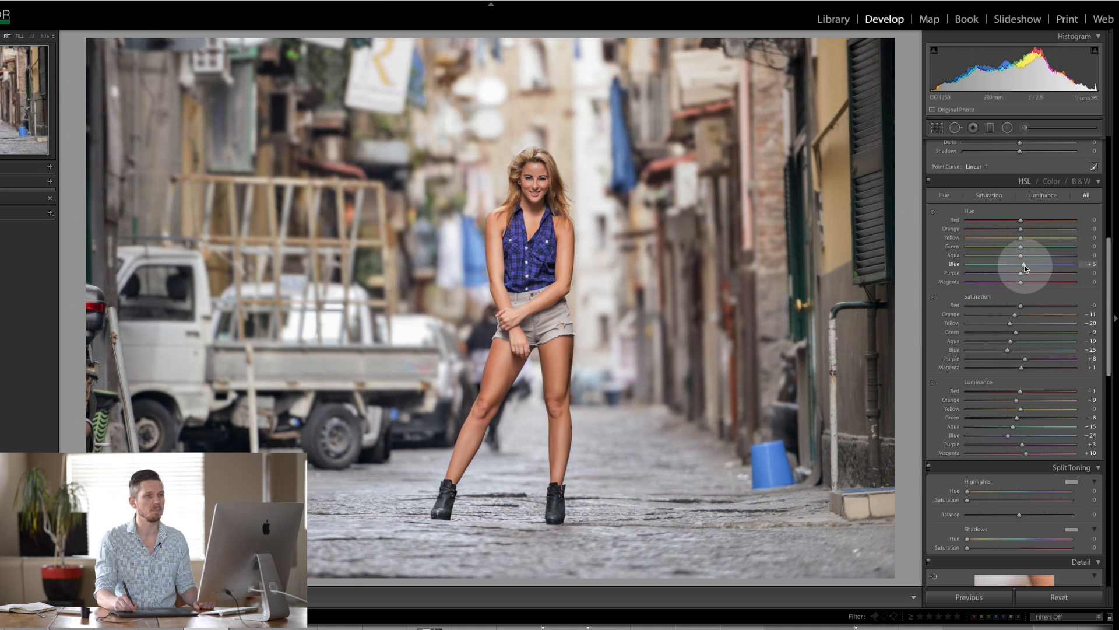
pyautogui.moveTo(1020, 255); pyautogui.dragTo(1069, 254)
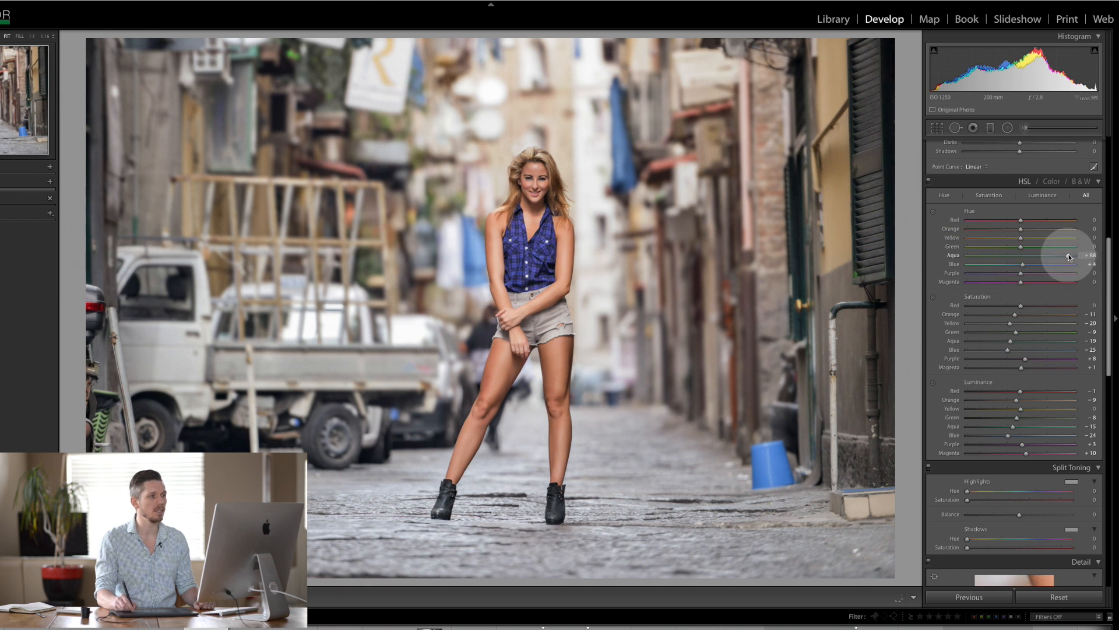
pyautogui.moveTo(1069, 257); pyautogui.dragTo(1027, 258)
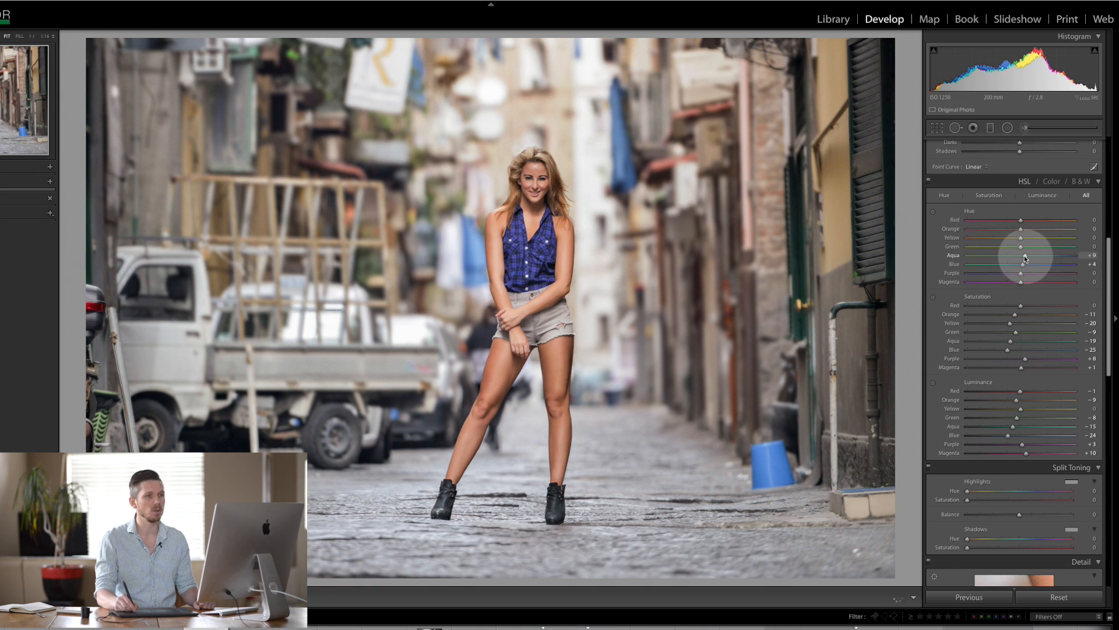
pyautogui.moveTo(1020, 259); pyautogui.dragTo(1020, 259)
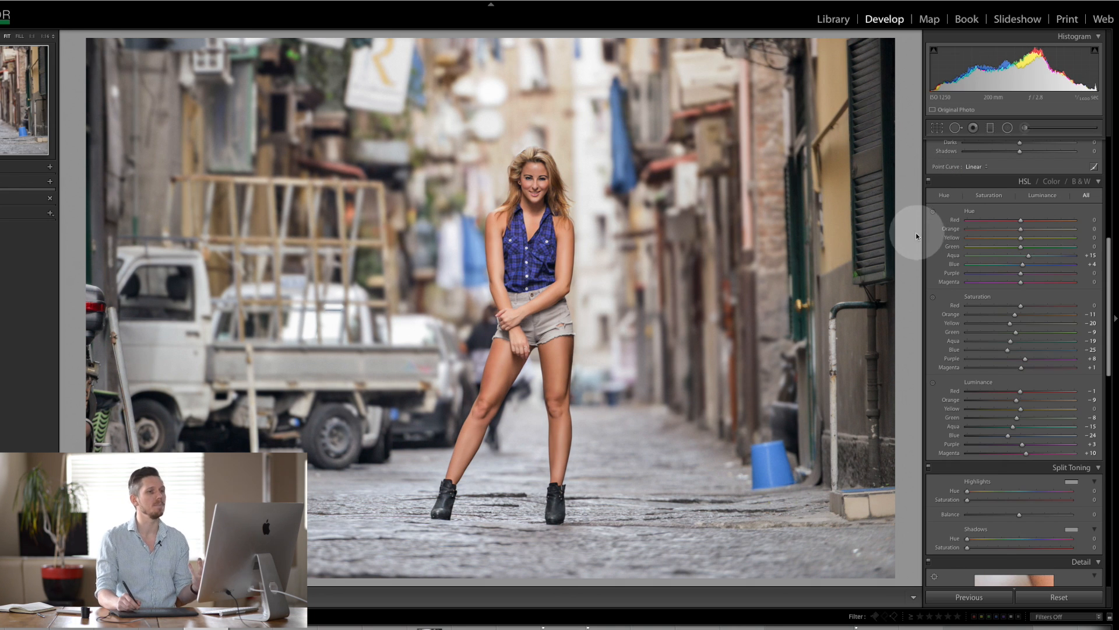
pyautogui.moveTo(1105, 298)
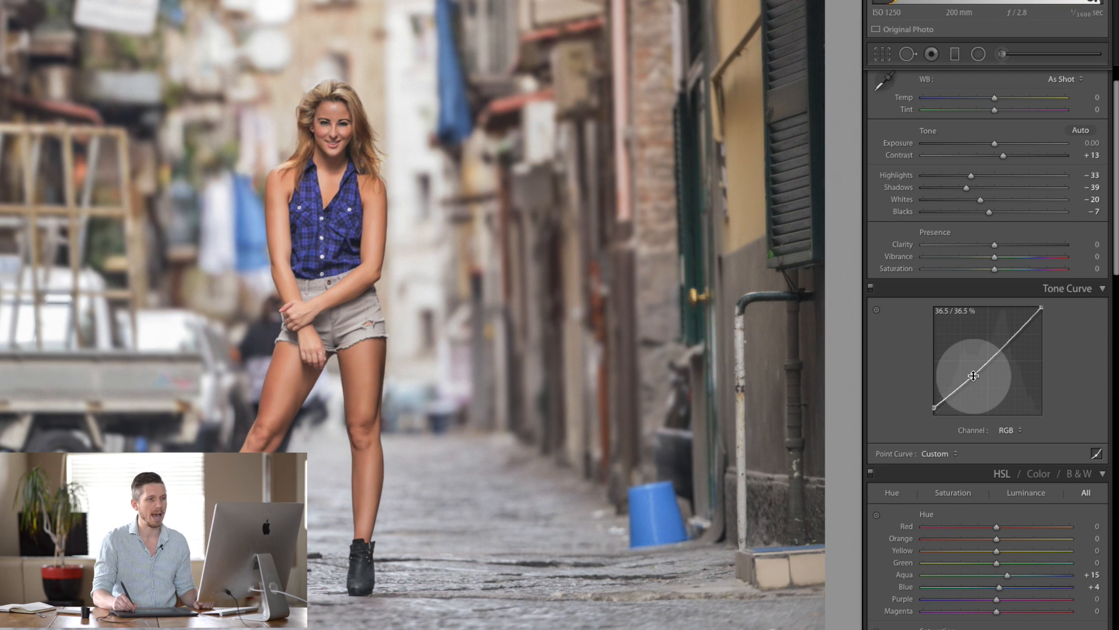
# Step: Drag RGB tone curve points to reshape the midtones and lower the shadow end
pyautogui.moveTo(974, 376); pyautogui.dragTo(964, 385)
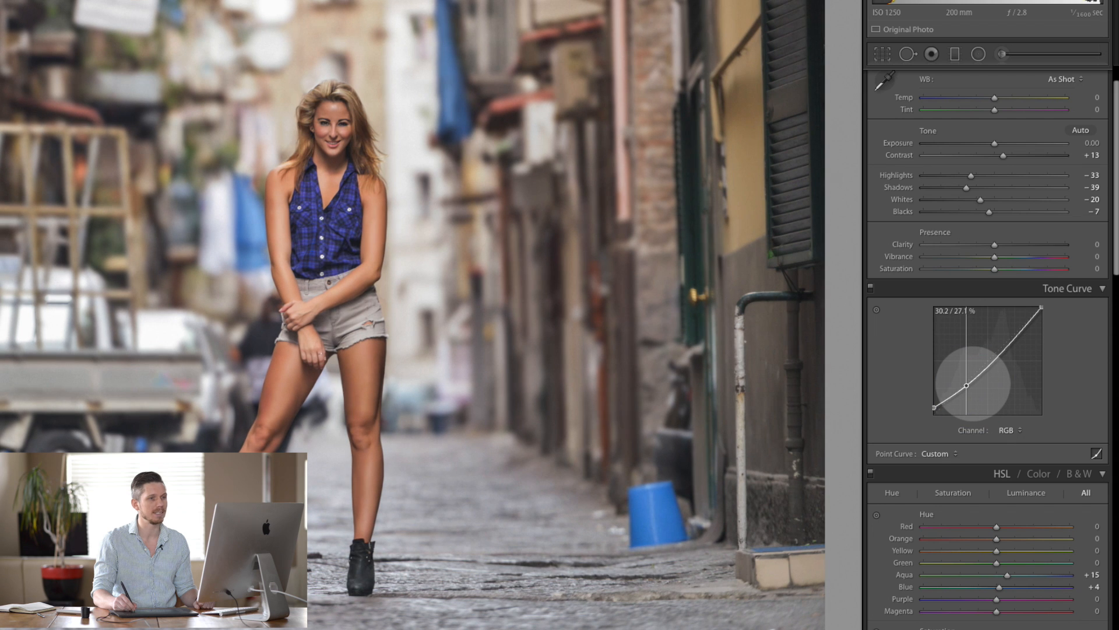
pyautogui.moveTo(968, 387); pyautogui.dragTo(967, 377)
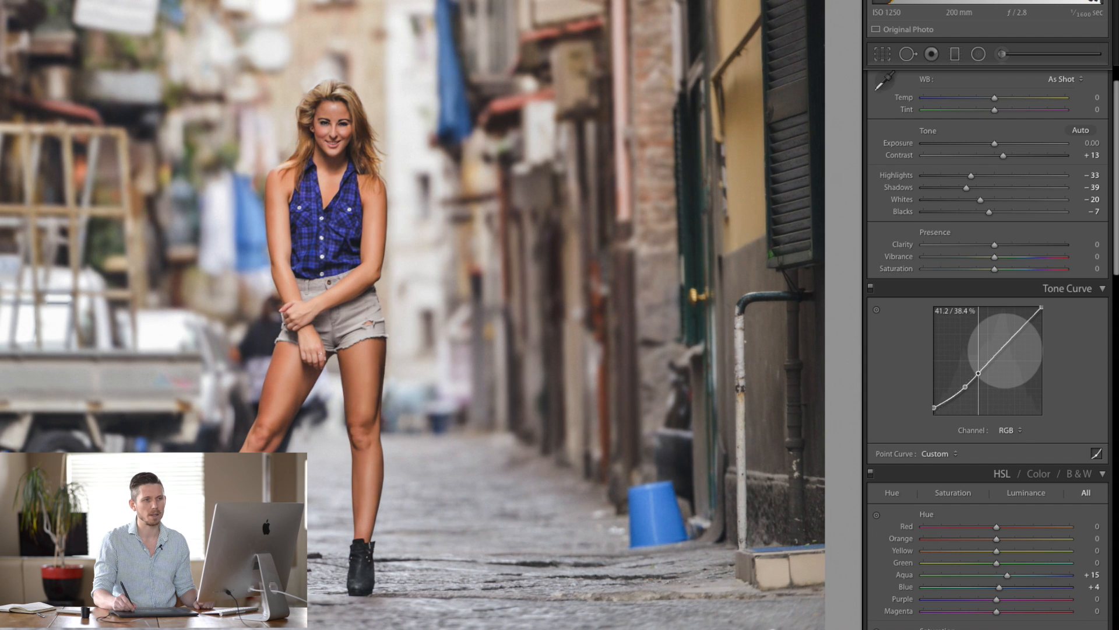
pyautogui.moveTo(963, 383); pyautogui.dragTo(989, 364)
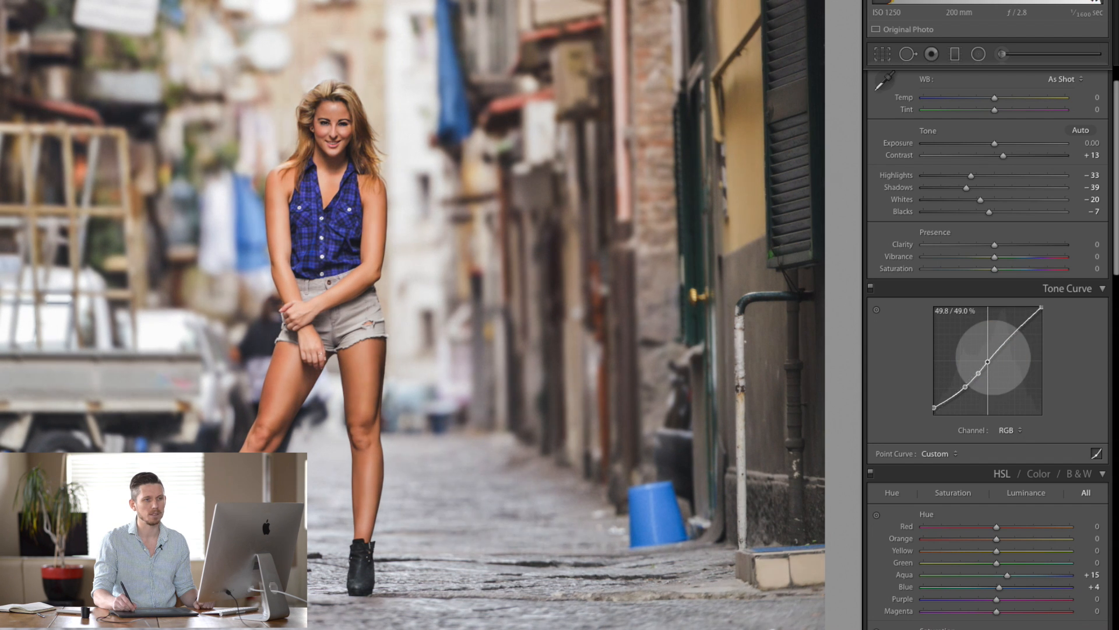
pyautogui.moveTo(986, 362); pyautogui.dragTo(987, 364)
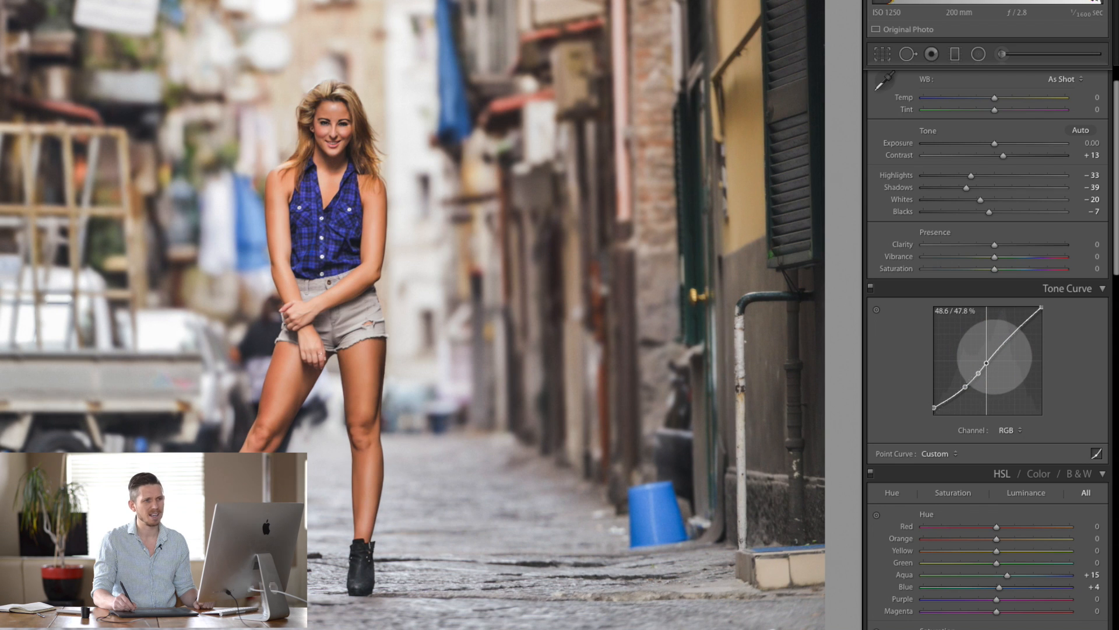
pyautogui.moveTo(986, 364); pyautogui.dragTo(961, 391)
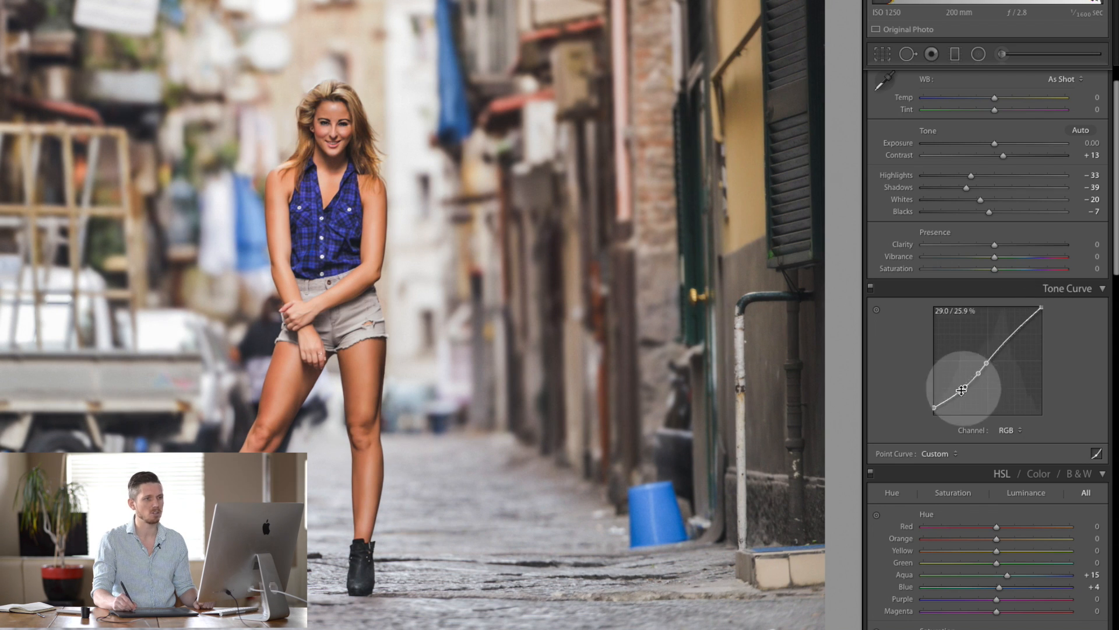
pyautogui.moveTo(961, 389); pyautogui.dragTo(936, 414)
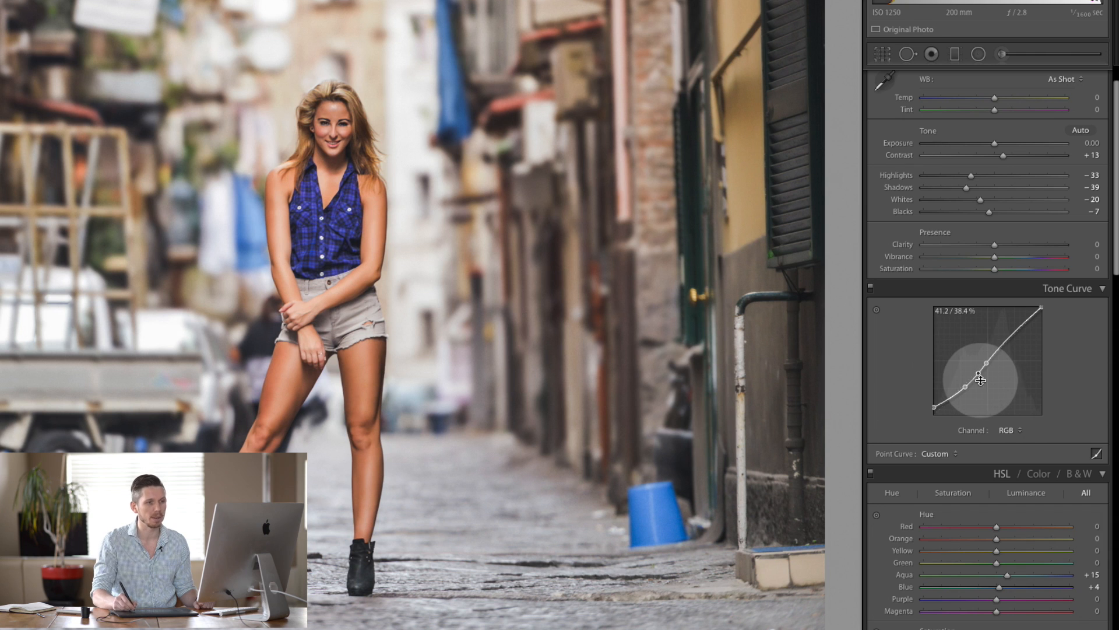
# Step: Delete an unneeded curve point and drag the shadow point down to deepen shadows
pyautogui.rightClick(982, 381)
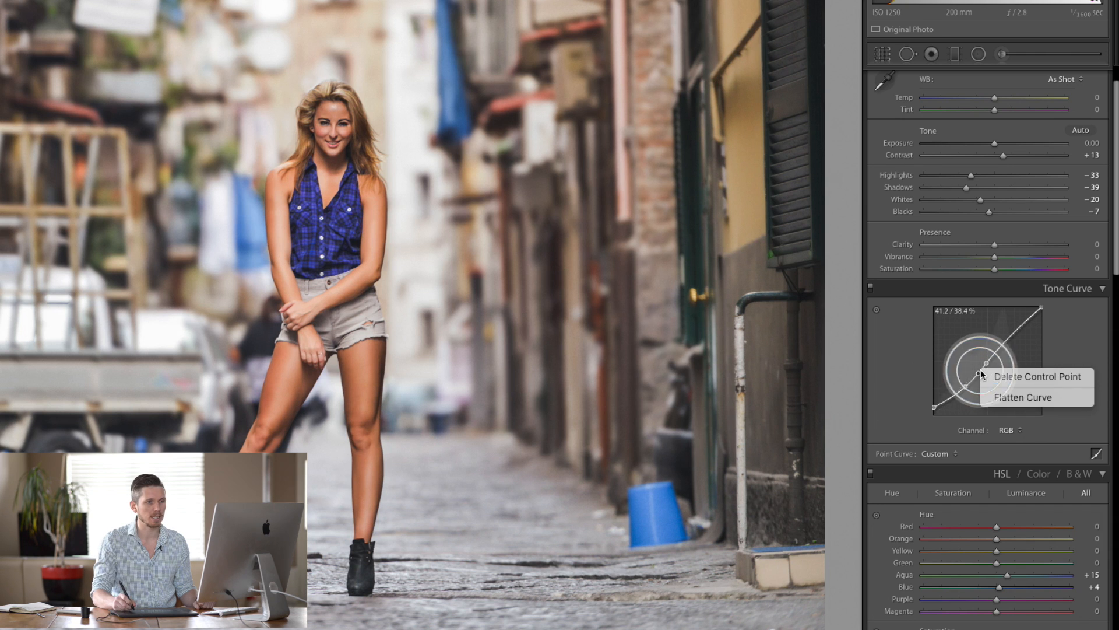
pyautogui.click(983, 360)
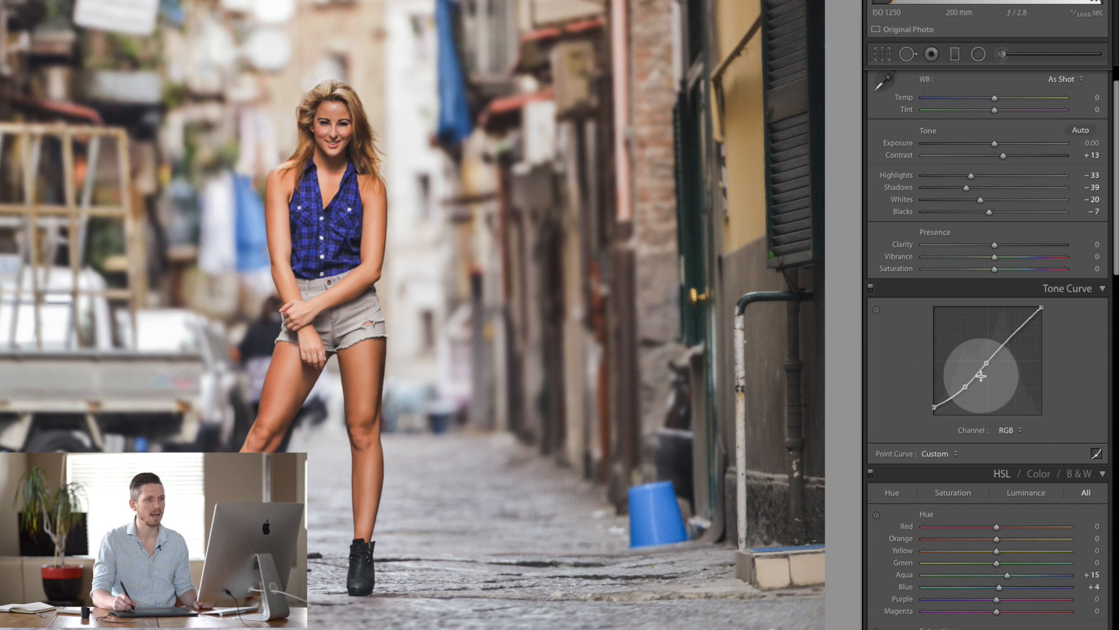
pyautogui.rightClick(966, 382)
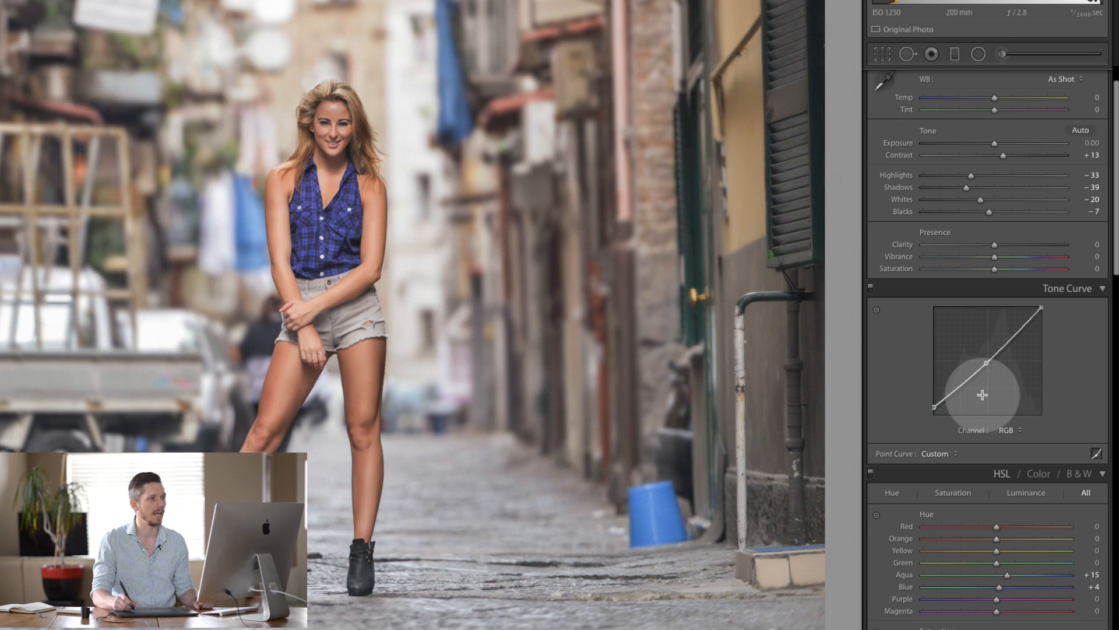
pyautogui.moveTo(982, 394); pyautogui.dragTo(969, 390)
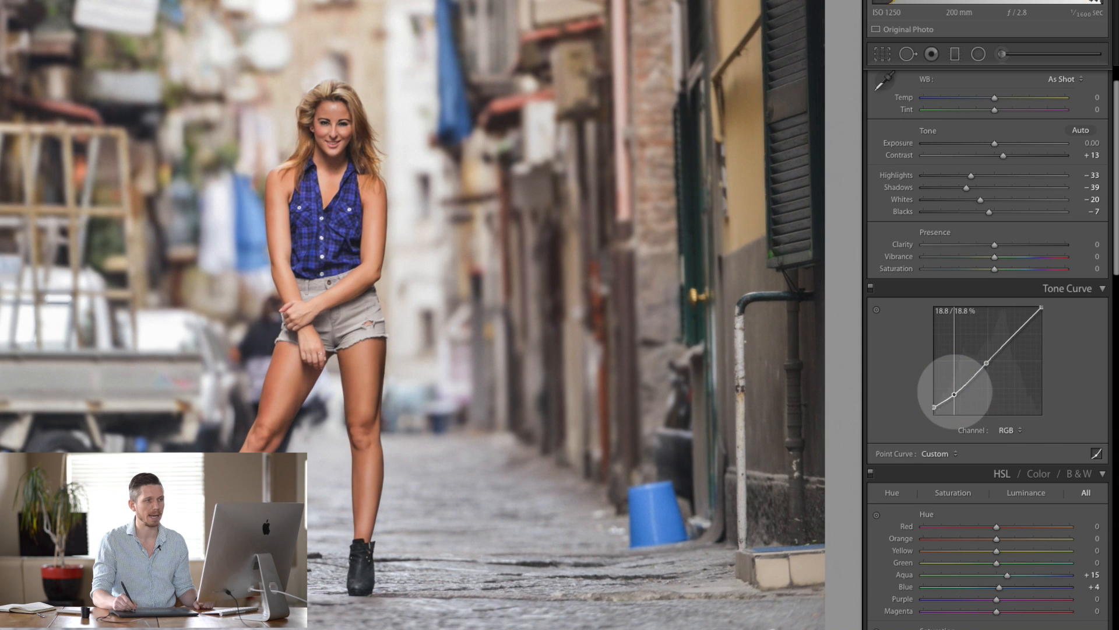
pyautogui.click(1009, 430)
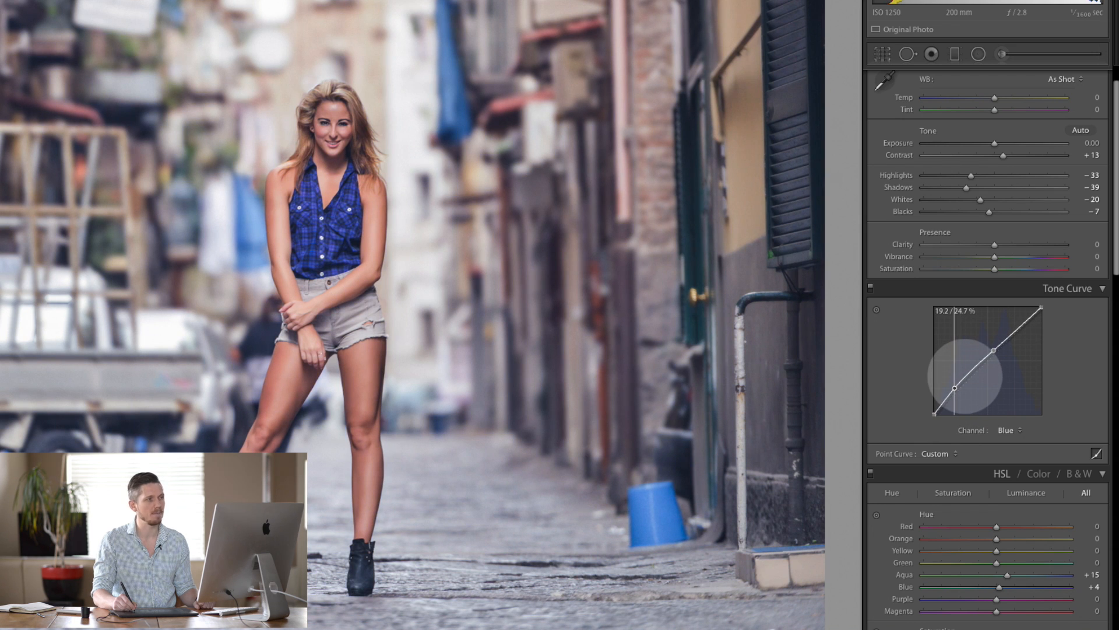
# Step: Adjust the Green channel curve and pull red out of the highlights on the Red curve
pyautogui.click(1008, 430)
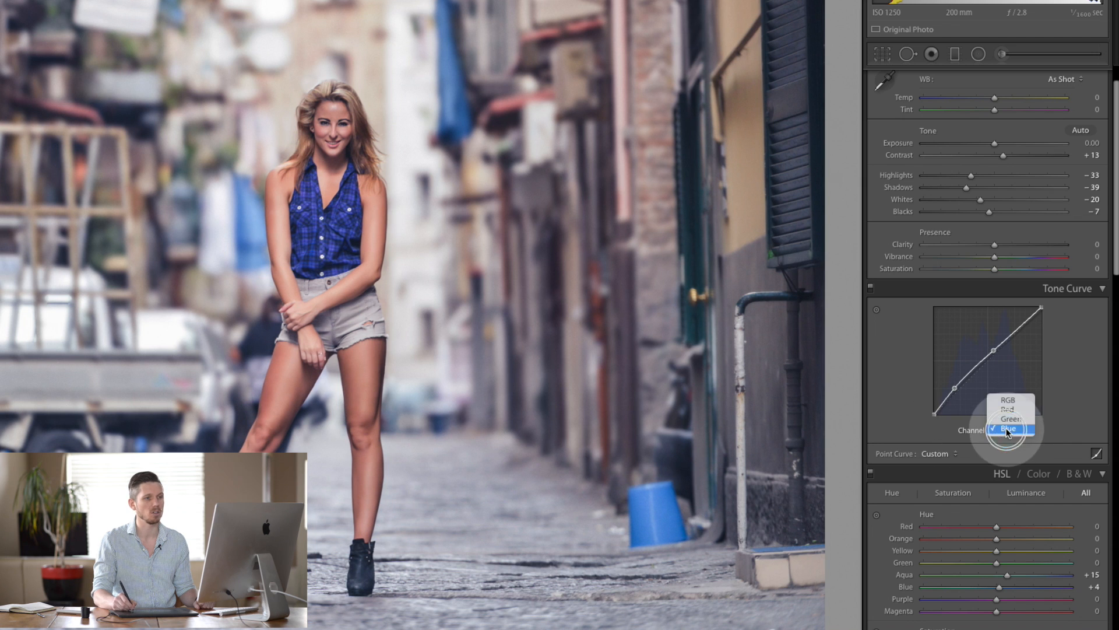
pyautogui.click(1009, 428)
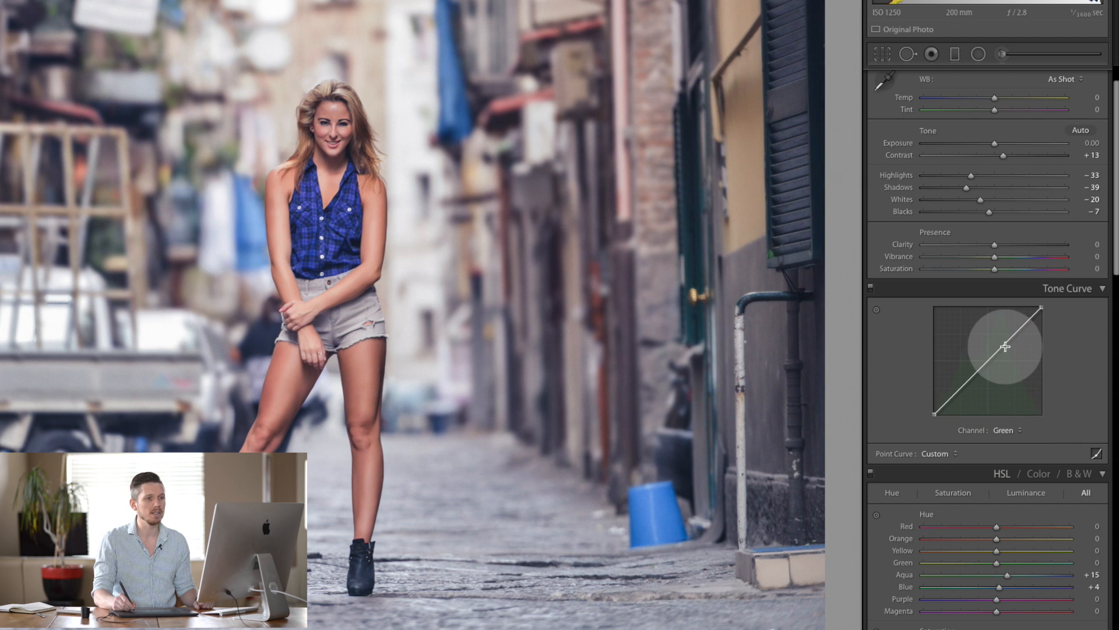
pyautogui.moveTo(1005, 346); pyautogui.dragTo(1005, 345)
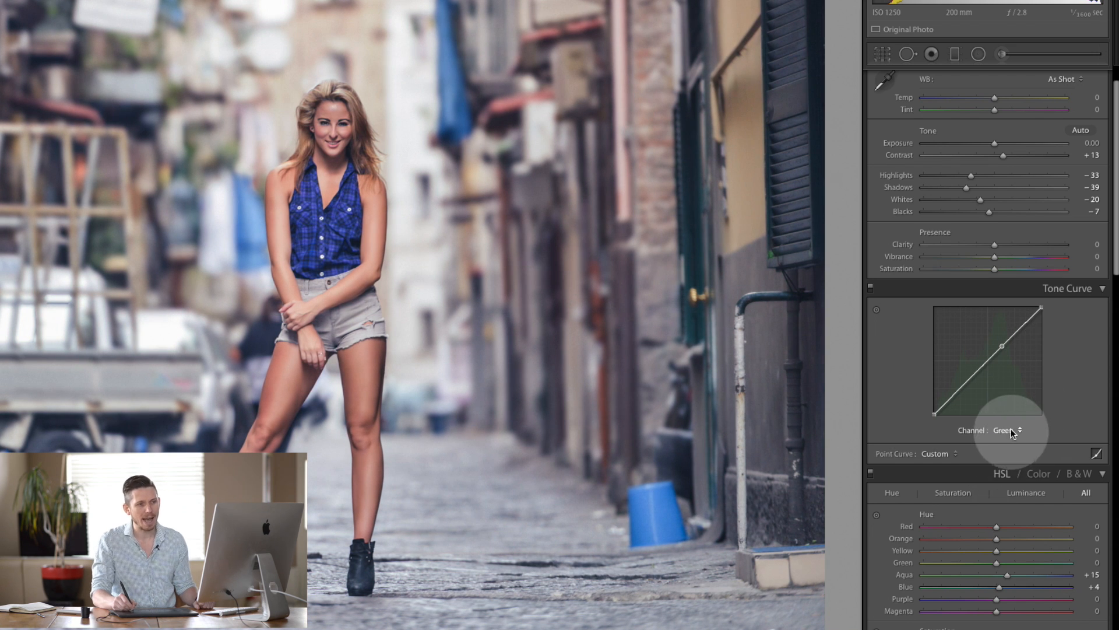
pyautogui.click(1008, 430)
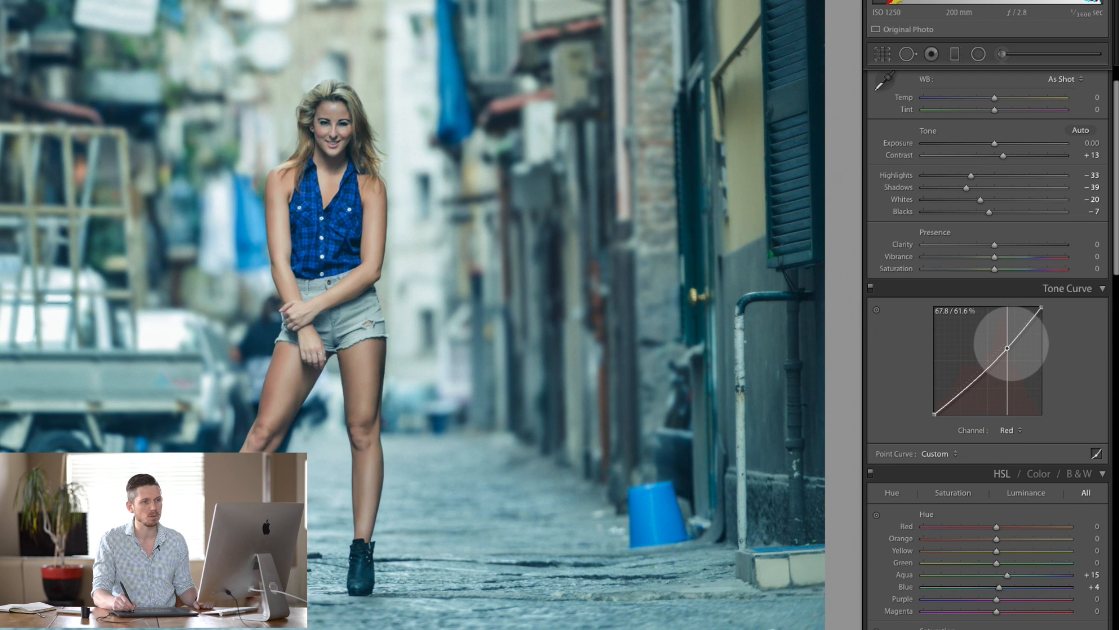
pyautogui.moveTo(1004, 346); pyautogui.dragTo(985, 376)
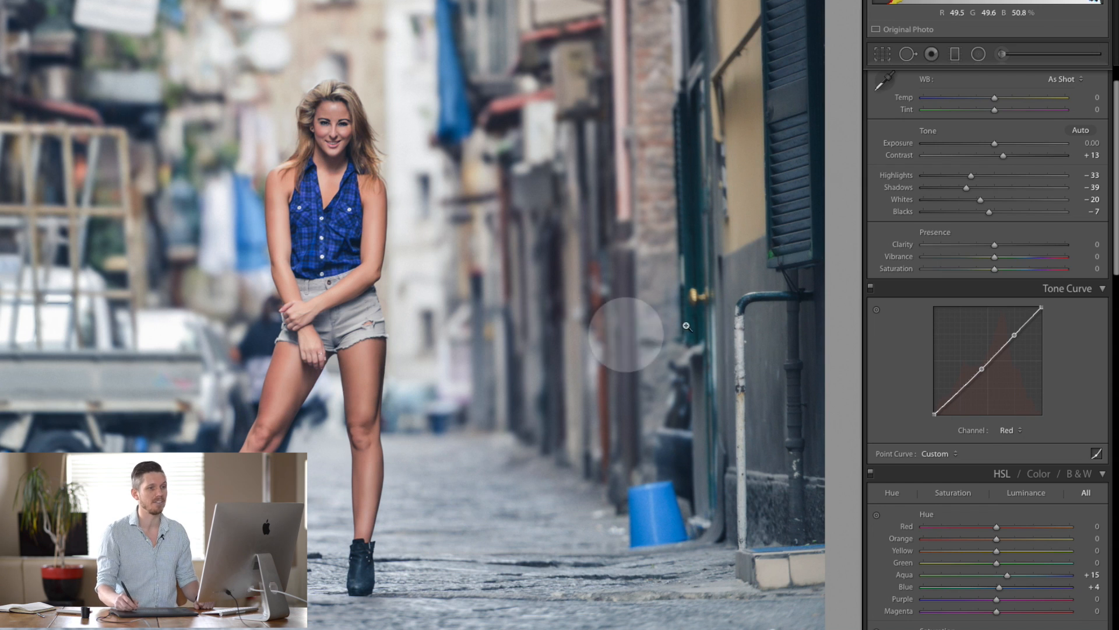
pyautogui.click(1110, 287)
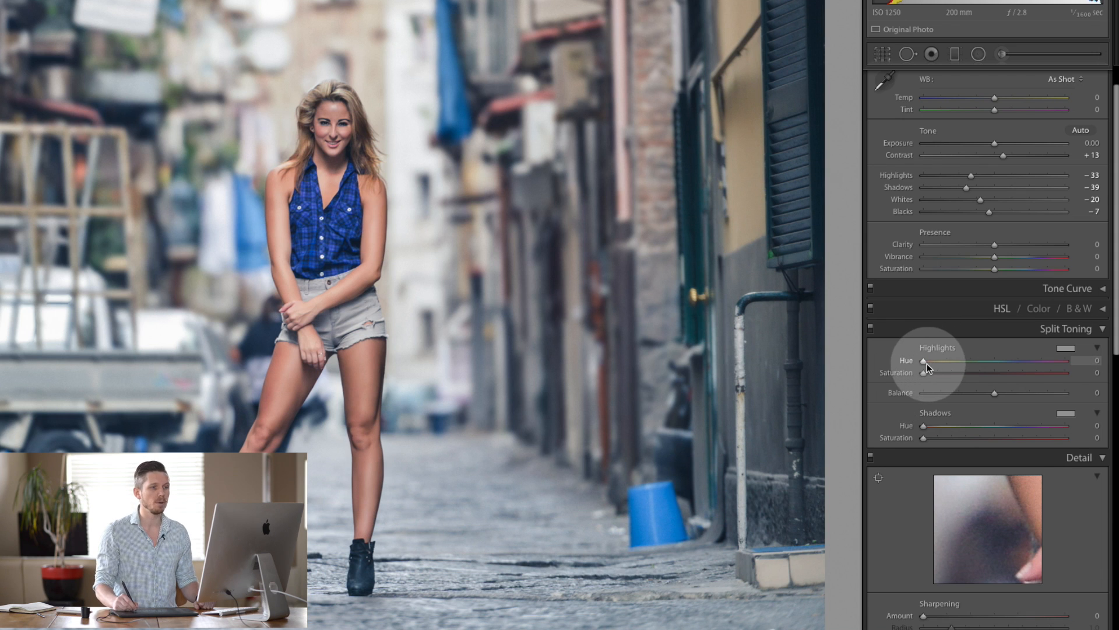
pyautogui.moveTo(1046, 350)
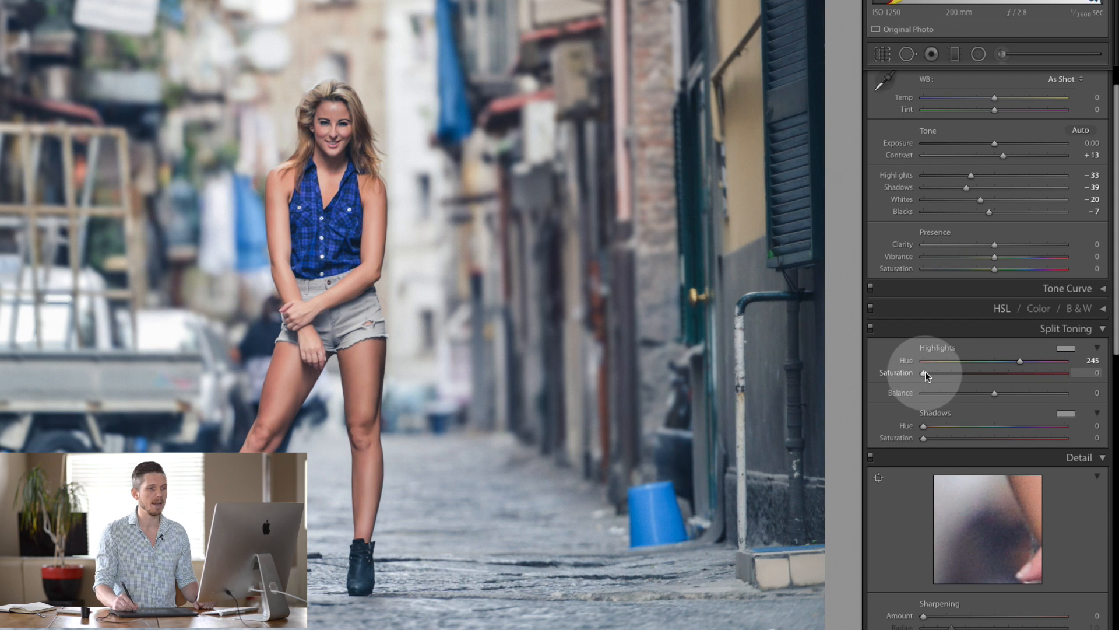
# Step: Tint highlights at saturation 18 and give the shadows a magenta tint around 15 saturation
pyautogui.moveTo(923, 372); pyautogui.dragTo(950, 372)
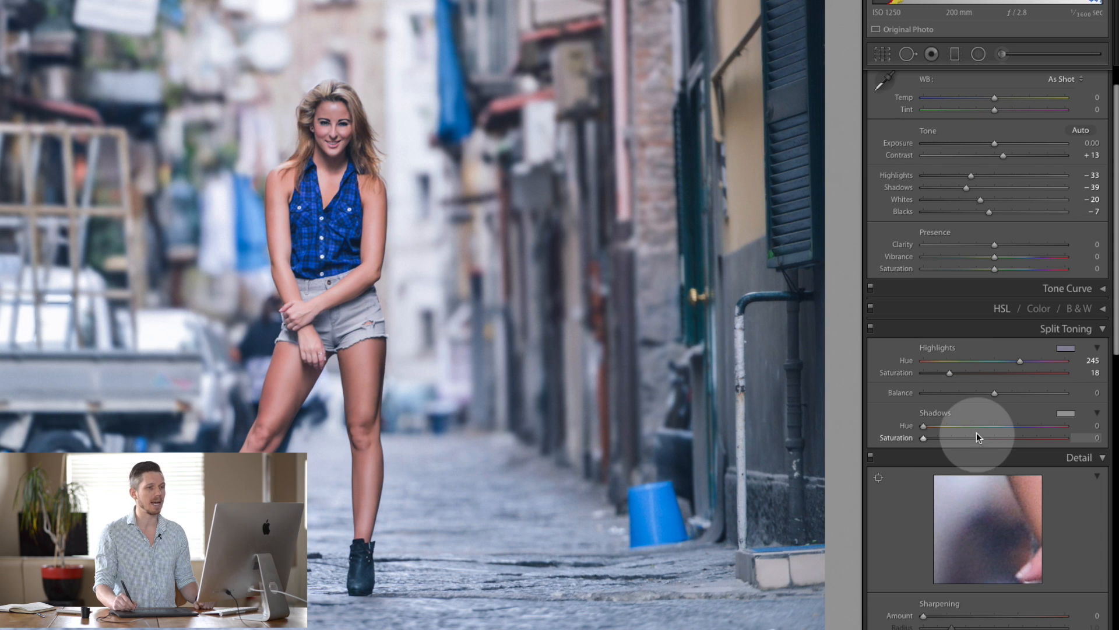
pyautogui.moveTo(923, 425); pyautogui.dragTo(946, 425)
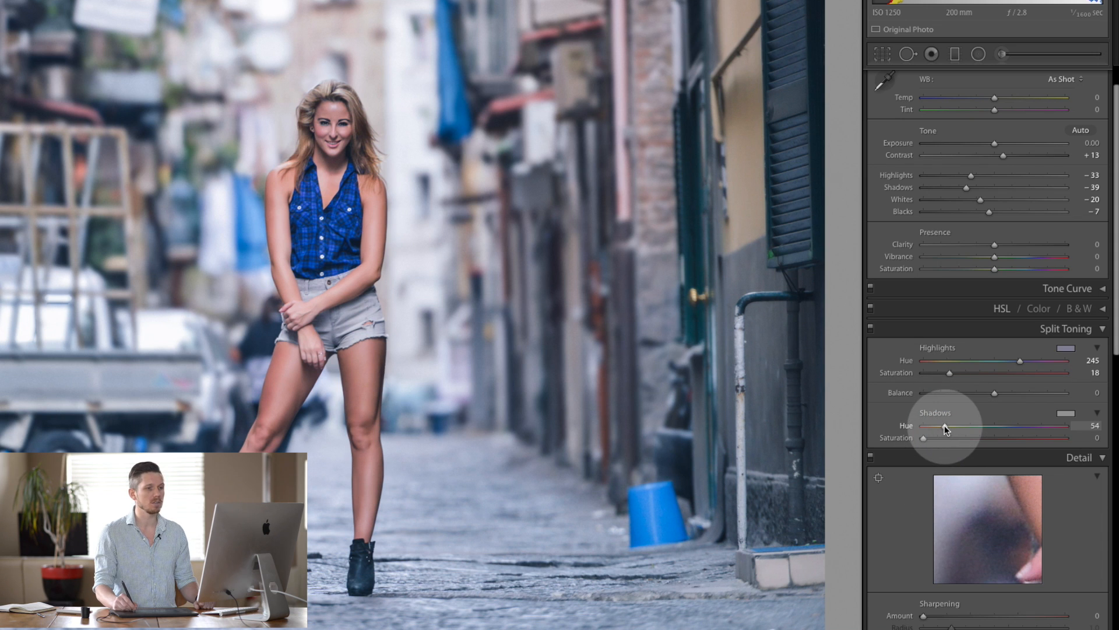
pyautogui.moveTo(961, 425); pyautogui.dragTo(942, 425)
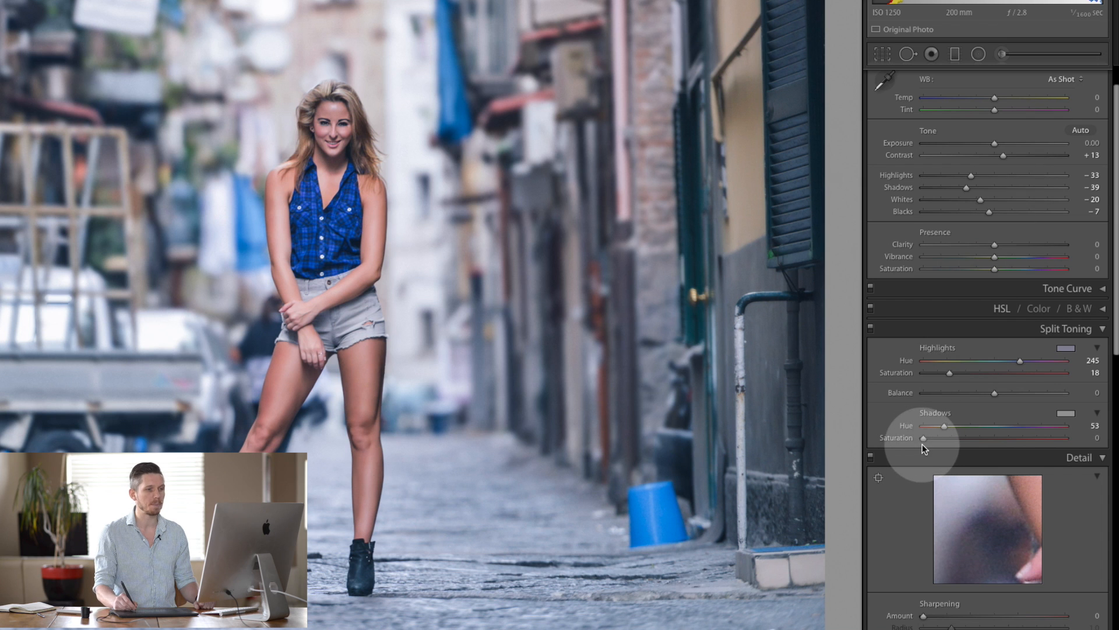
pyautogui.moveTo(923, 438); pyautogui.dragTo(944, 438)
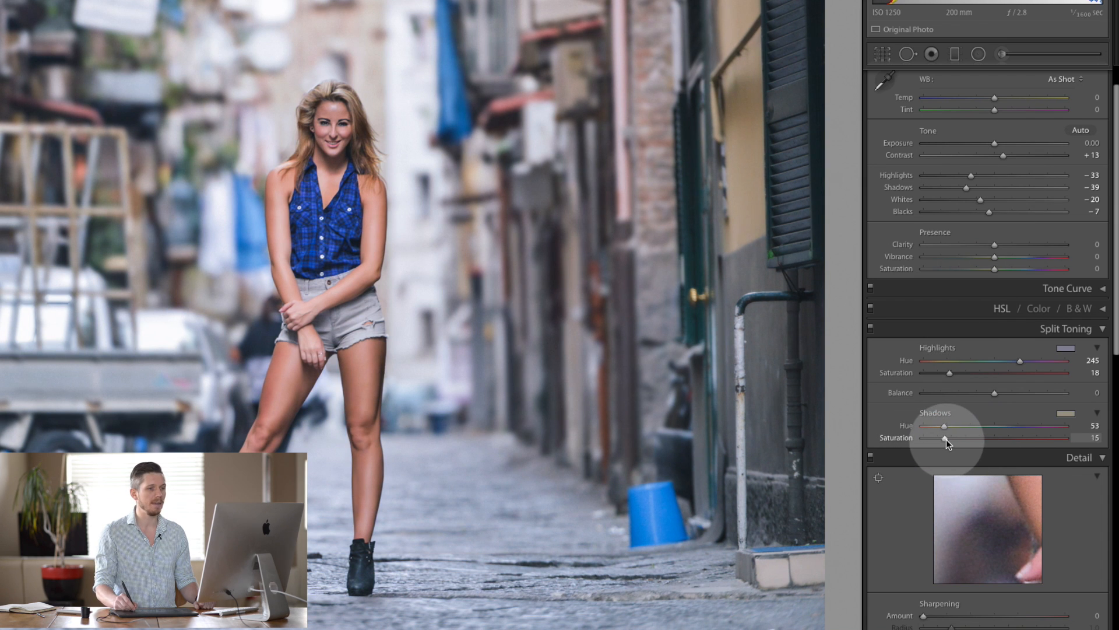
pyautogui.moveTo(943, 425); pyautogui.dragTo(1019, 426)
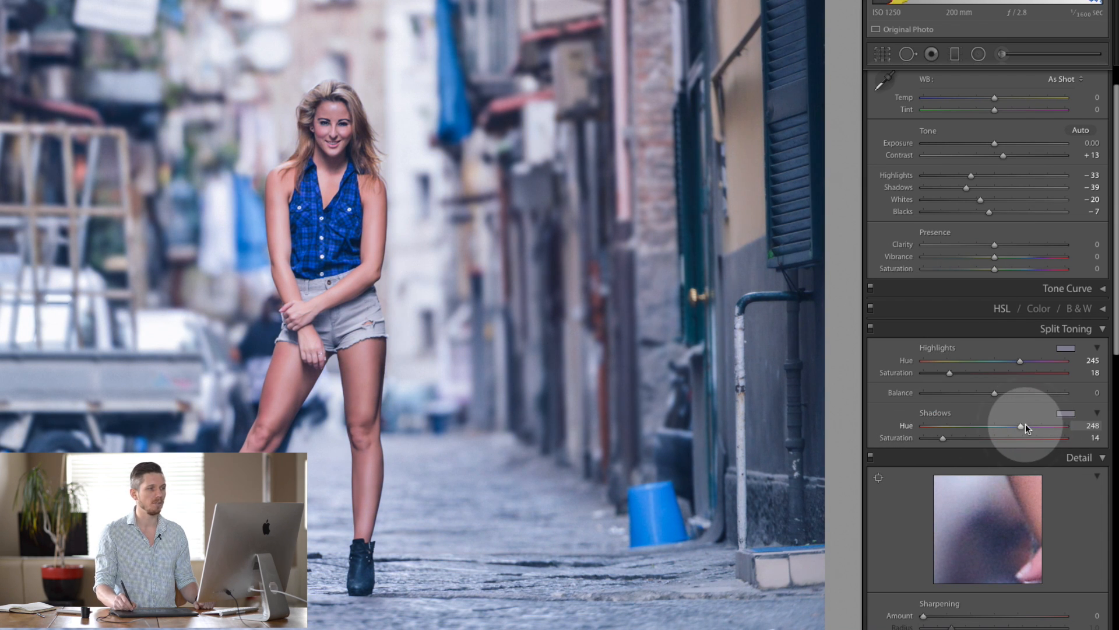
pyautogui.moveTo(1020, 426); pyautogui.dragTo(1042, 426)
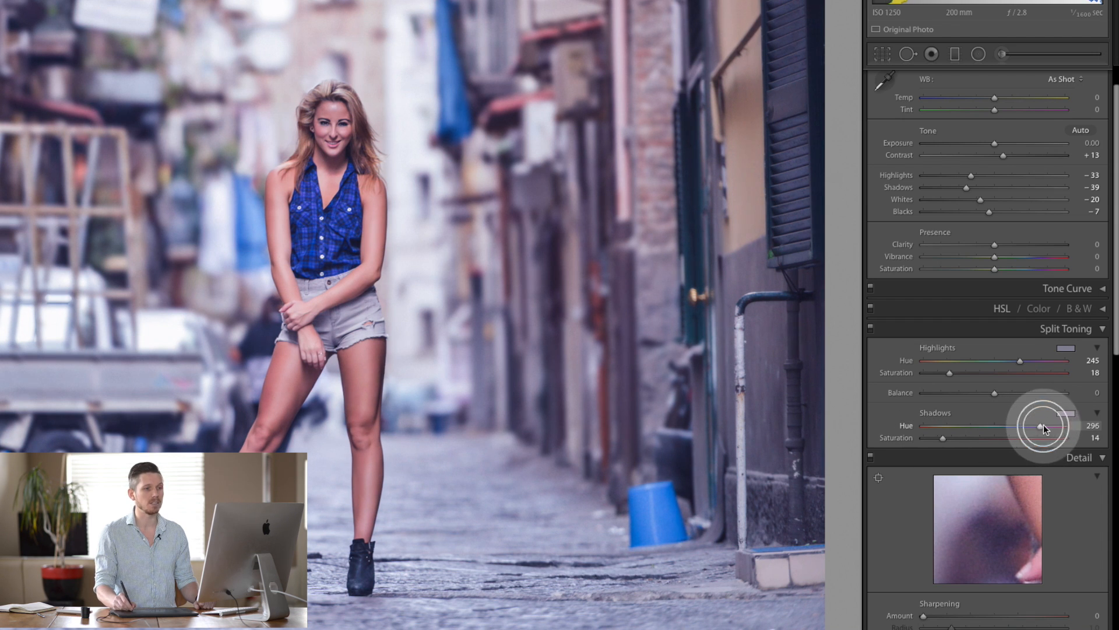
pyautogui.moveTo(1040, 425); pyautogui.dragTo(1046, 425)
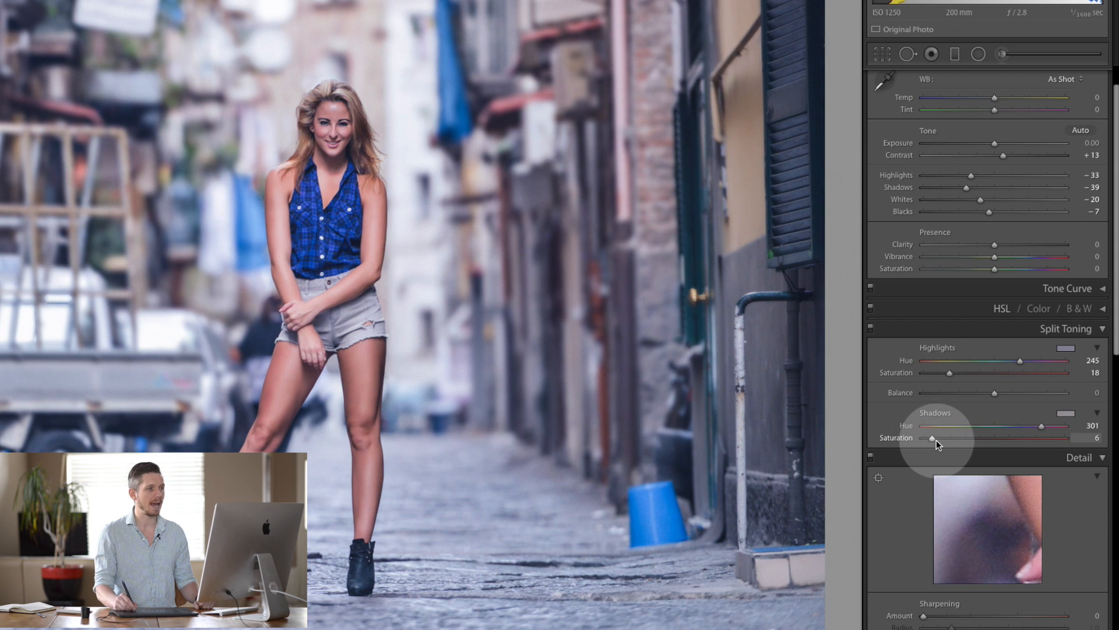
# Step: Raise highlight toning saturation to 25 and set the split-toning Balance to +59
pyautogui.moveTo(949, 372); pyautogui.dragTo(964, 372)
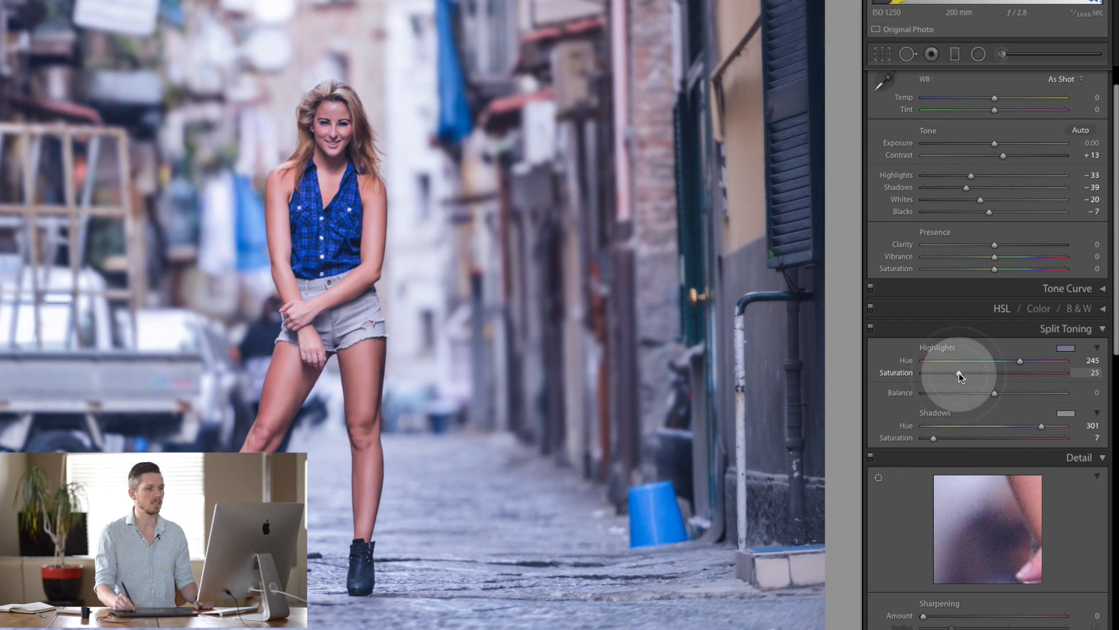
pyautogui.moveTo(1014, 392); pyautogui.dragTo(963, 393)
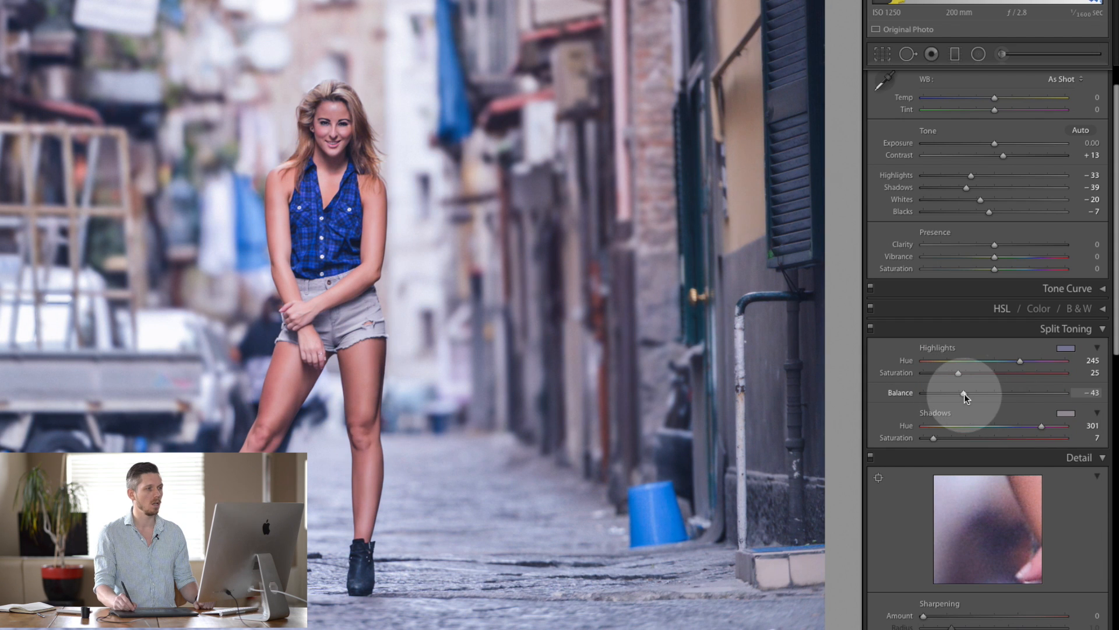
pyautogui.moveTo(963, 393); pyautogui.dragTo(1041, 393)
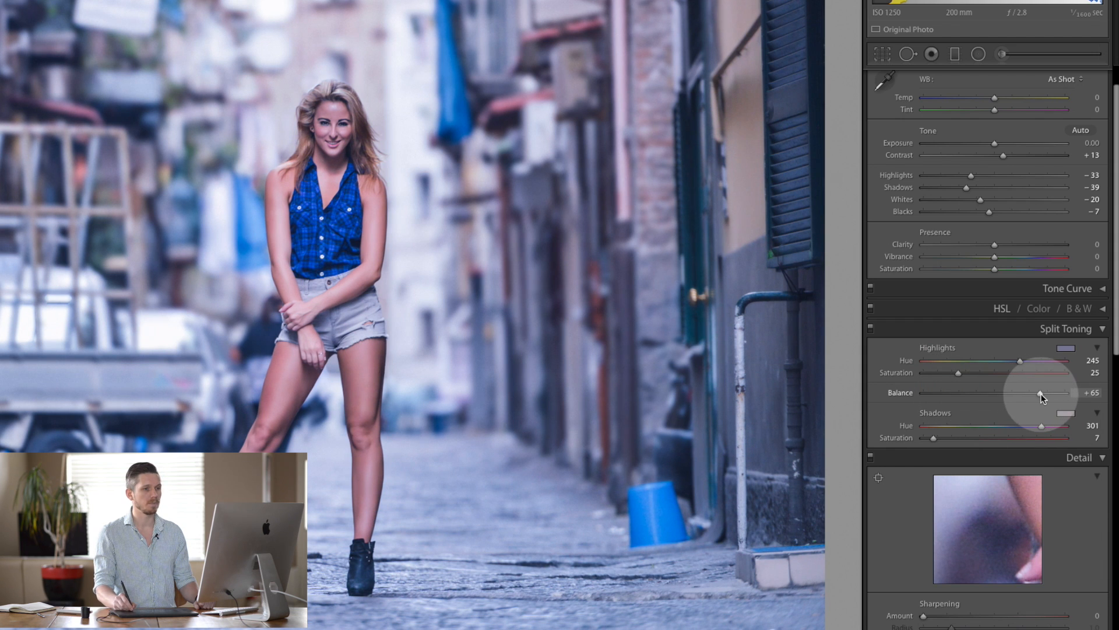
pyautogui.moveTo(1040, 392); pyautogui.dragTo(1036, 392)
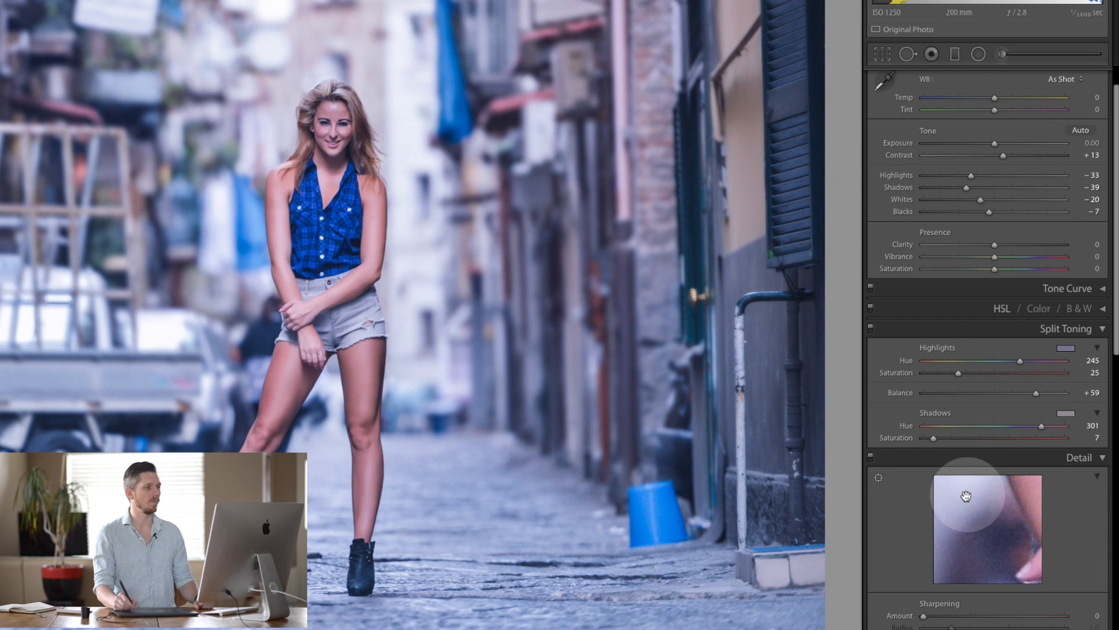
pyautogui.moveTo(1036, 392); pyautogui.dragTo(1027, 392)
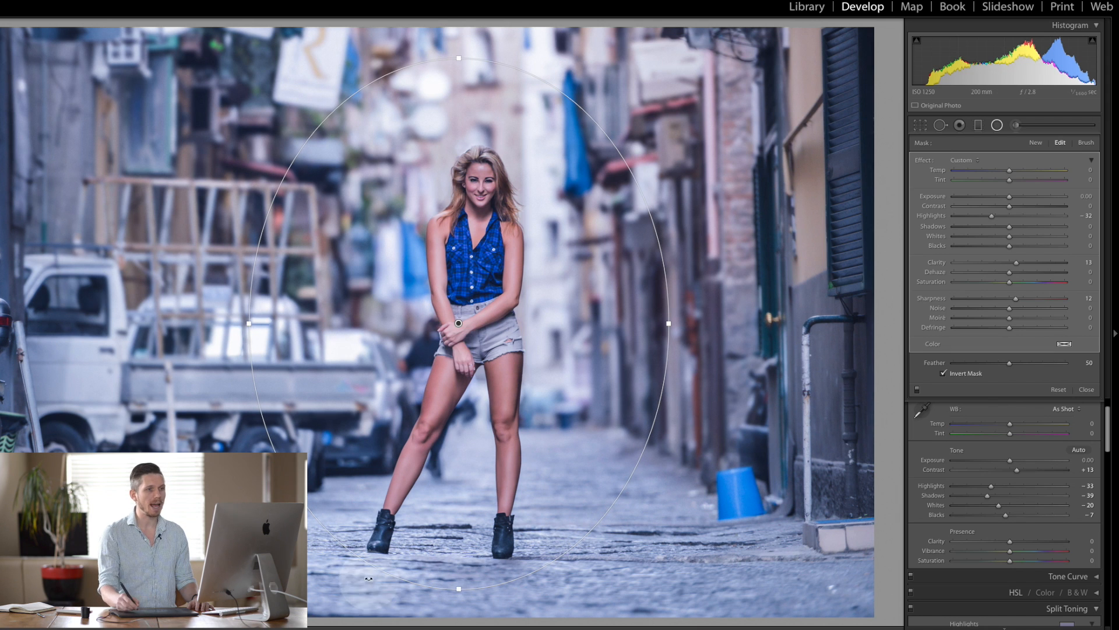
# Step: Give the inverted radial vignette Exposure about -1.17, Highlights -28 and Feather 66
pyautogui.moveTo(1008, 196); pyautogui.dragTo(991, 196)
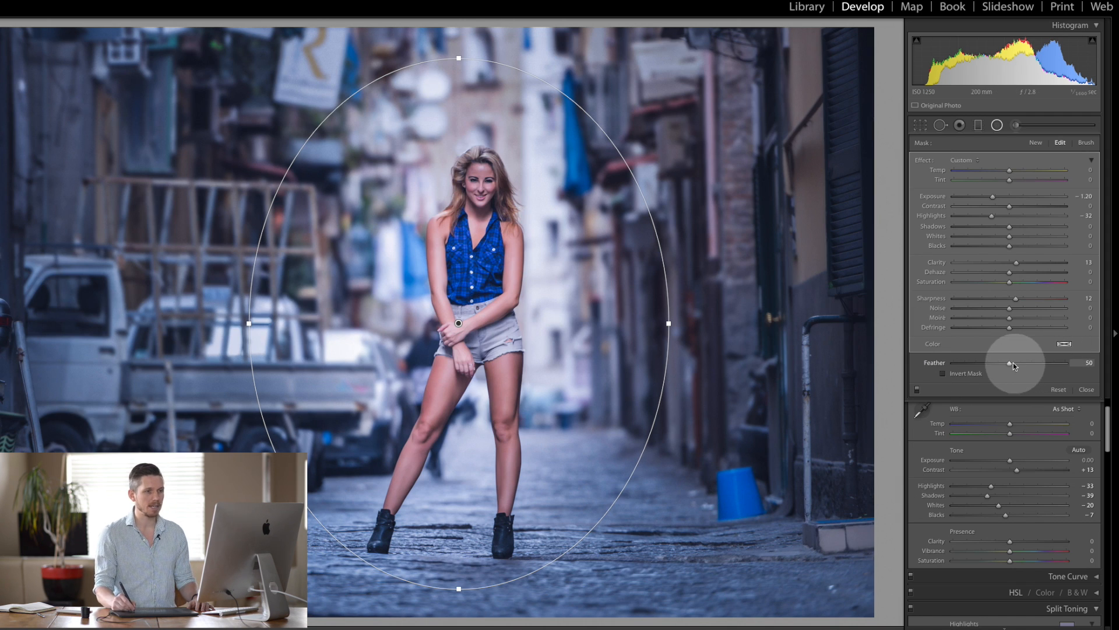
pyautogui.moveTo(1011, 363); pyautogui.dragTo(1063, 364)
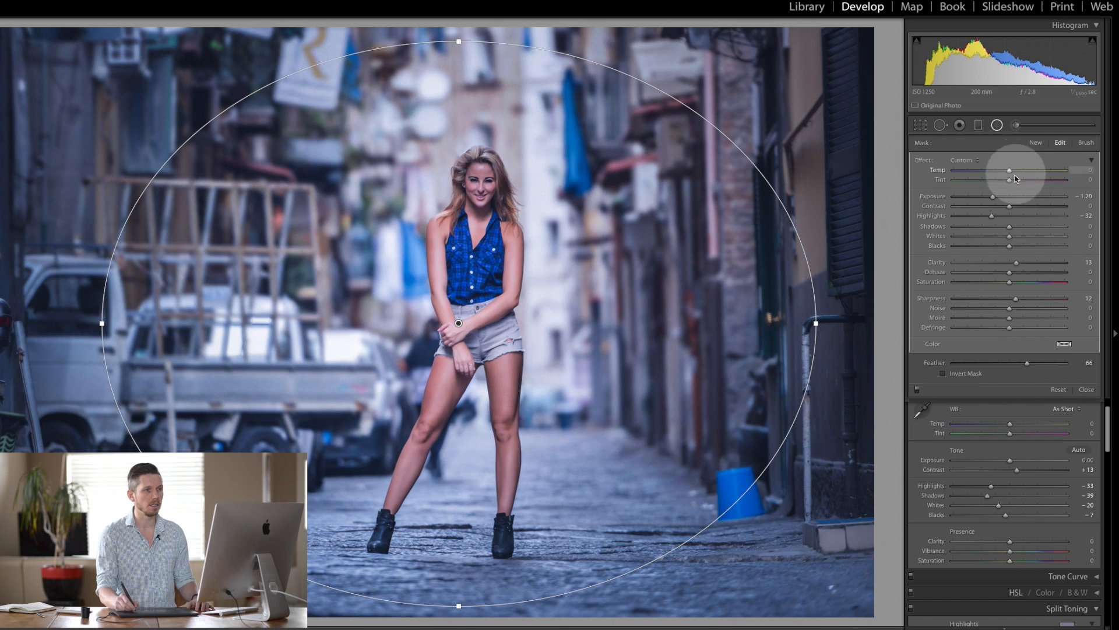
pyautogui.moveTo(992, 216); pyautogui.dragTo(1014, 216)
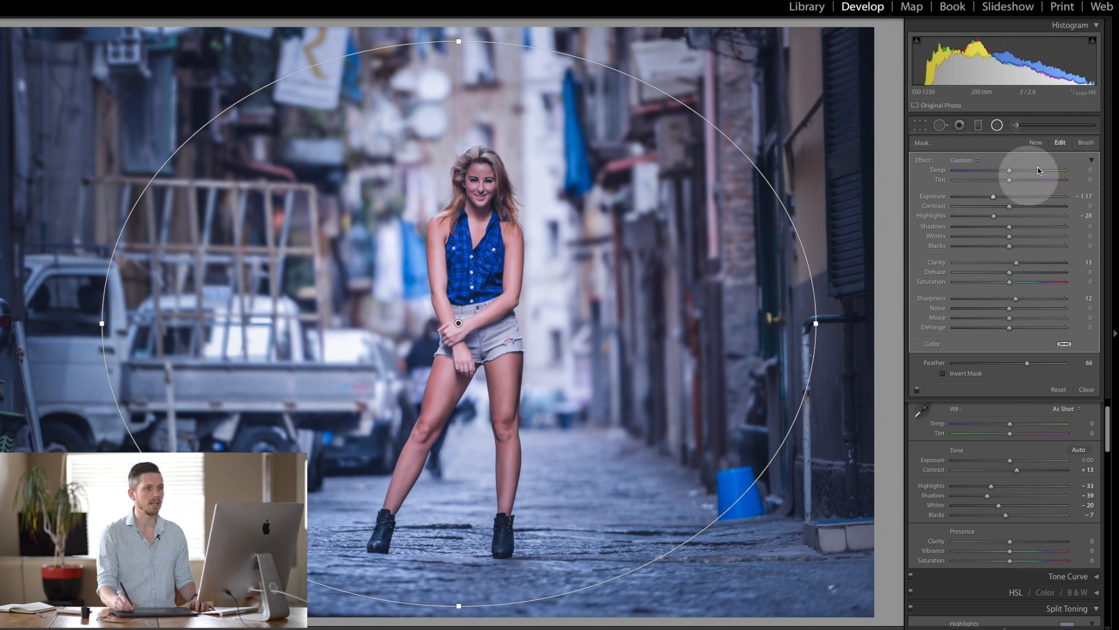
pyautogui.click(1086, 142)
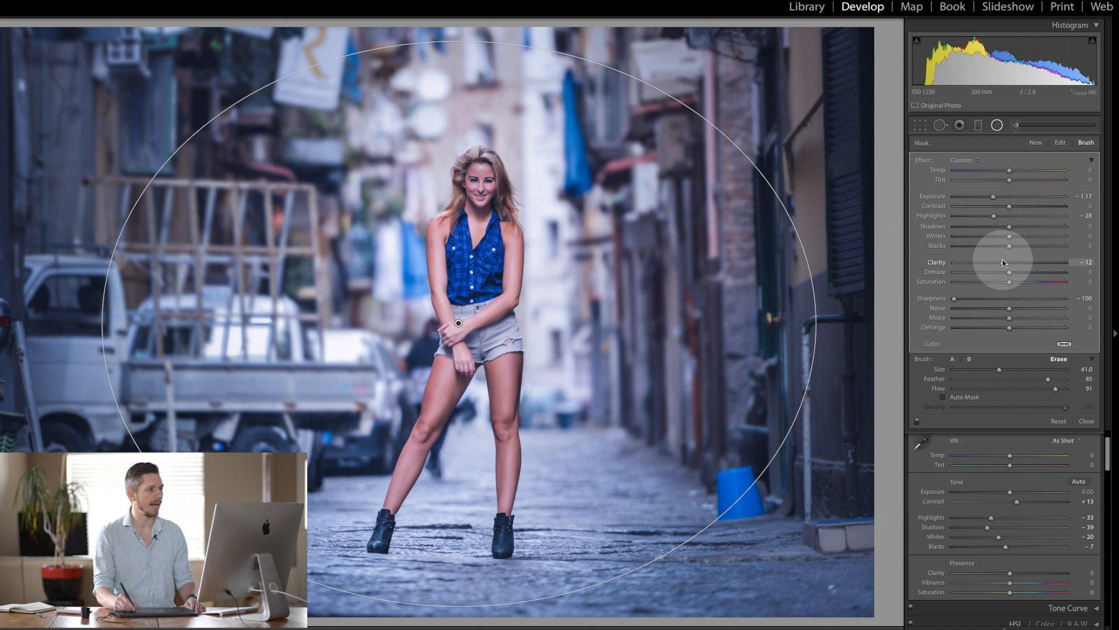
# Step: Ease the vignette Clarity to -9, keeping Sharpness at -100
pyautogui.moveTo(996, 262); pyautogui.dragTo(999, 262)
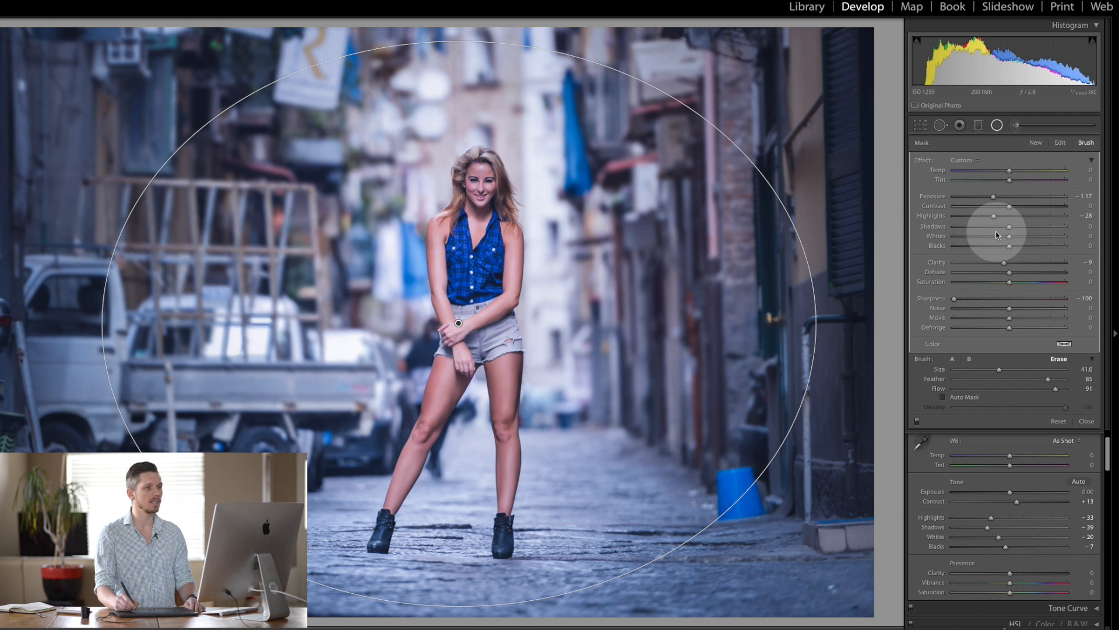
pyautogui.moveTo(993, 197); pyautogui.dragTo(998, 200)
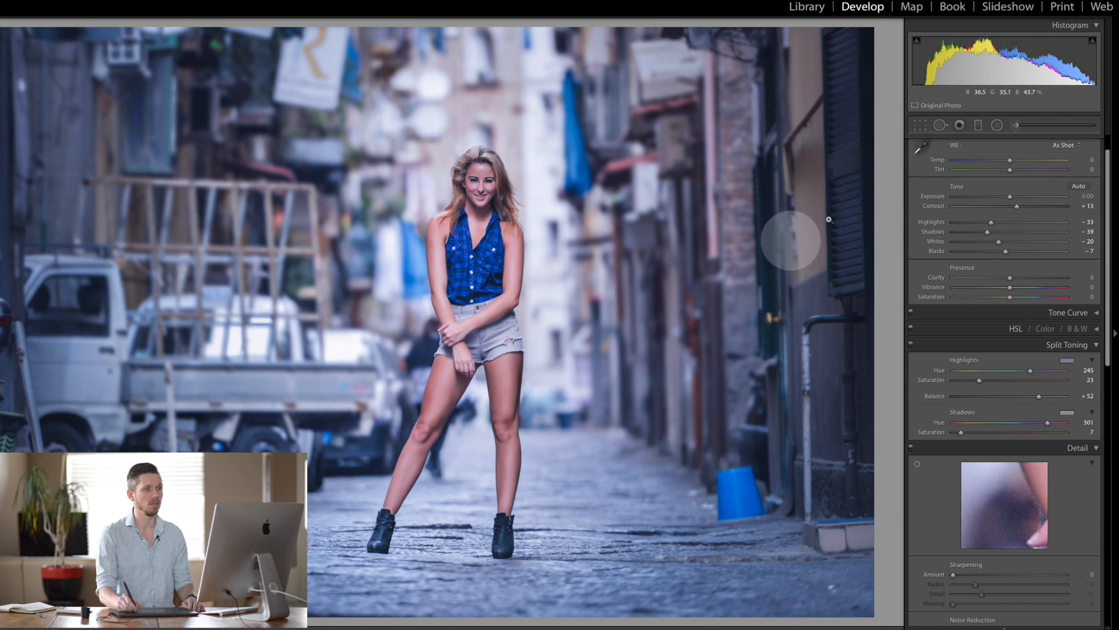
# Step: Add a top graduated filter with Exposure -4, tones at -100 and Dehaze 100
pyautogui.click(979, 124)
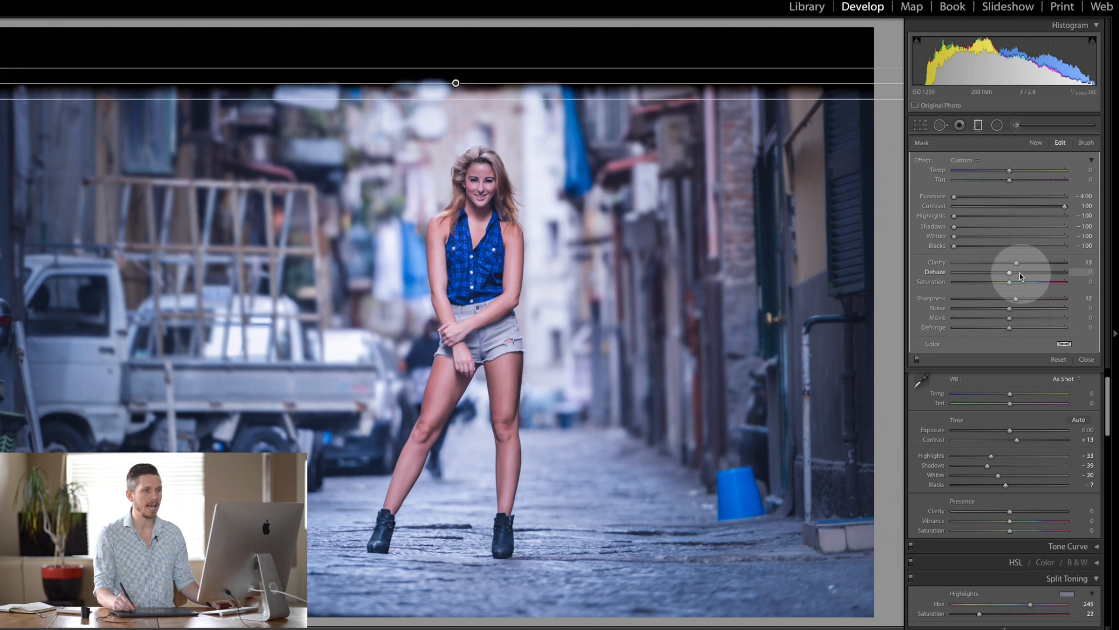
pyautogui.moveTo(1008, 273); pyautogui.dragTo(1064, 272)
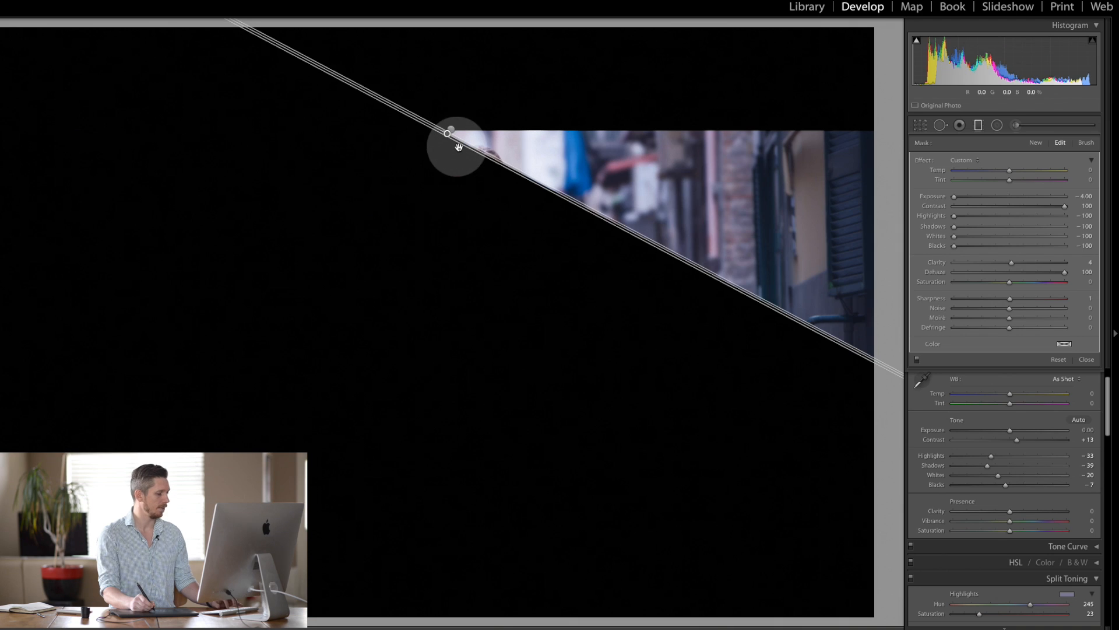
# Step: Undo the top bar's tilt, duplicate it to the bottom edge, and close the Graduated Filter
pyautogui.press('cmd+z')
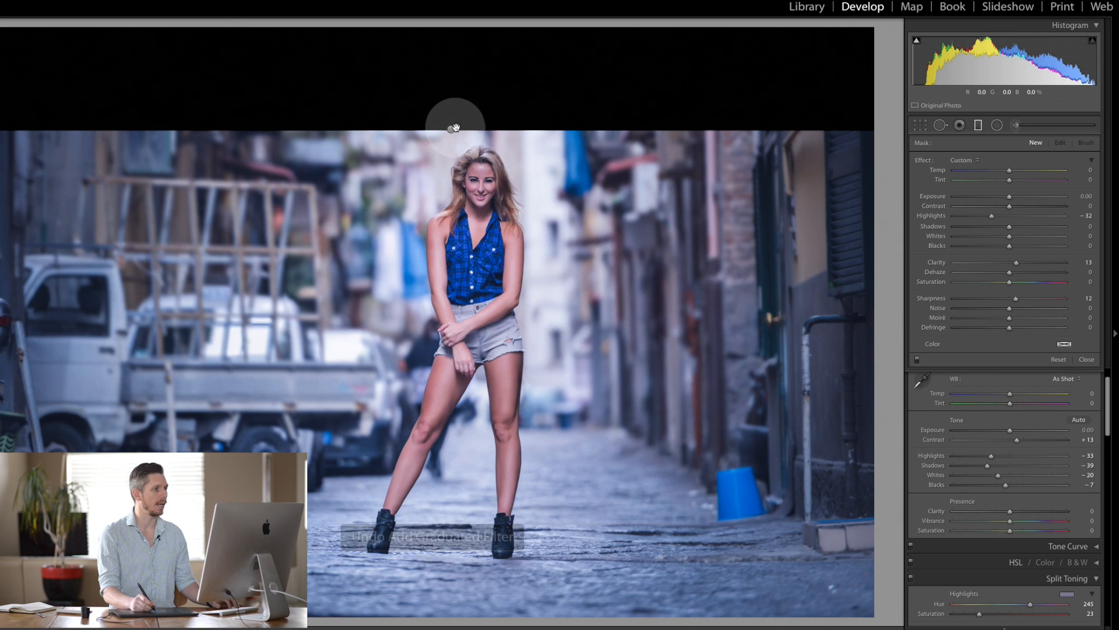
pyautogui.rightClick(455, 125)
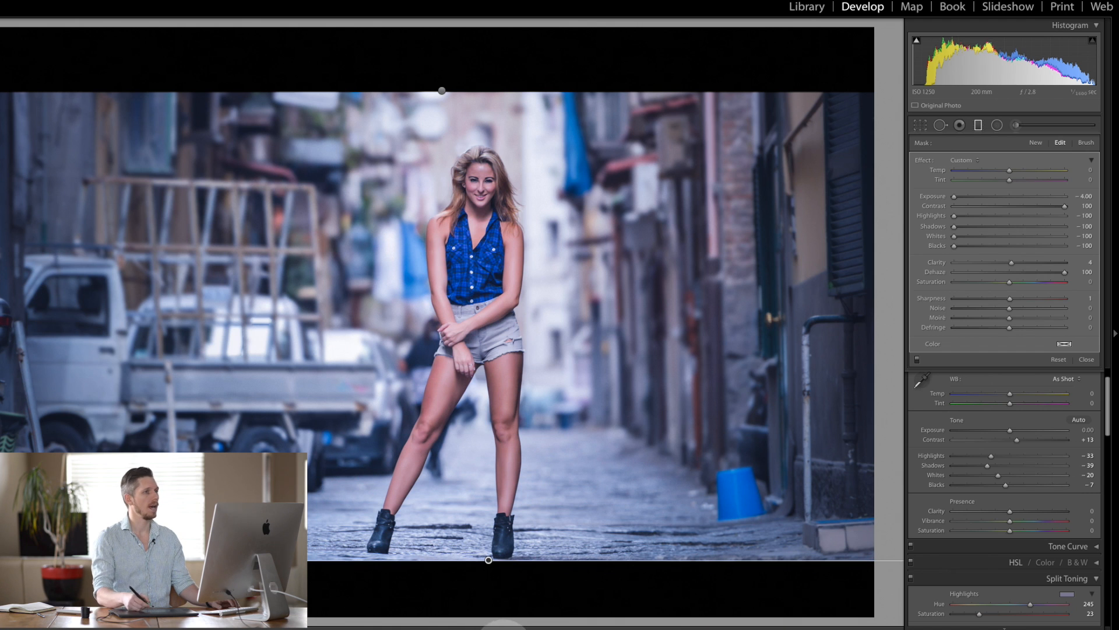
pyautogui.click(979, 126)
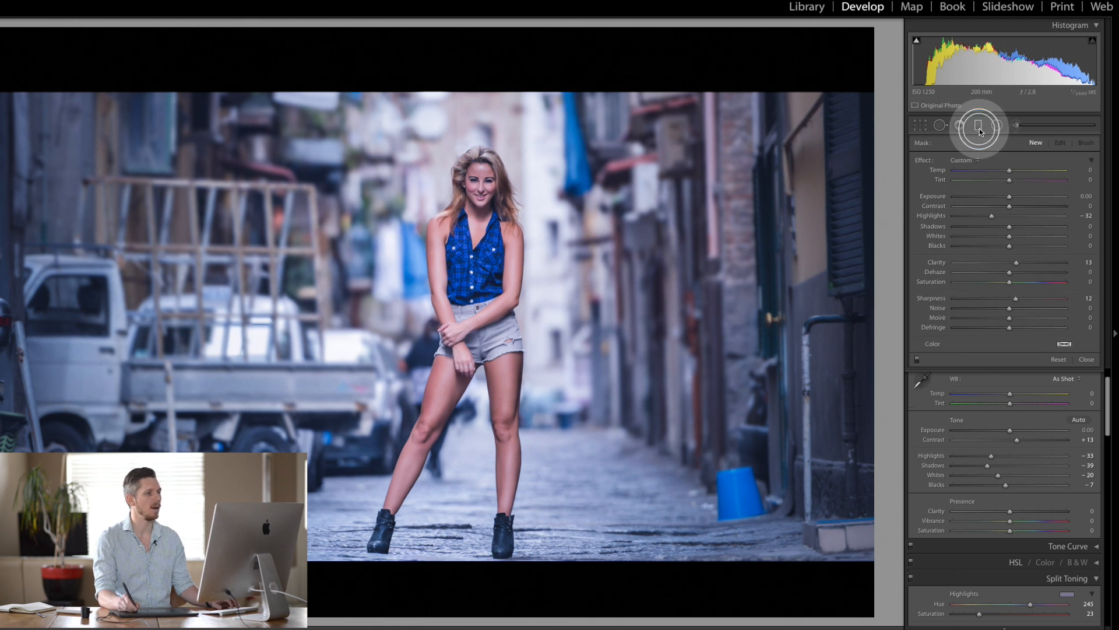
pyautogui.click(1087, 359)
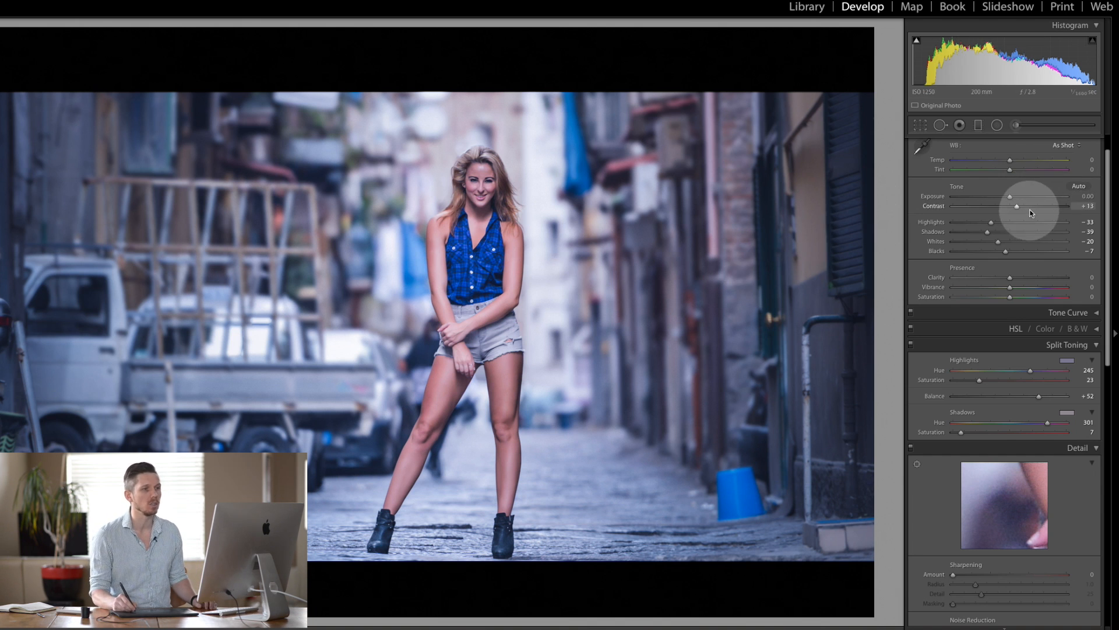
# Step: Drag Contrast to +18 and show the Tone Curve on its RGB channel
pyautogui.moveTo(1017, 206); pyautogui.dragTo(1026, 207)
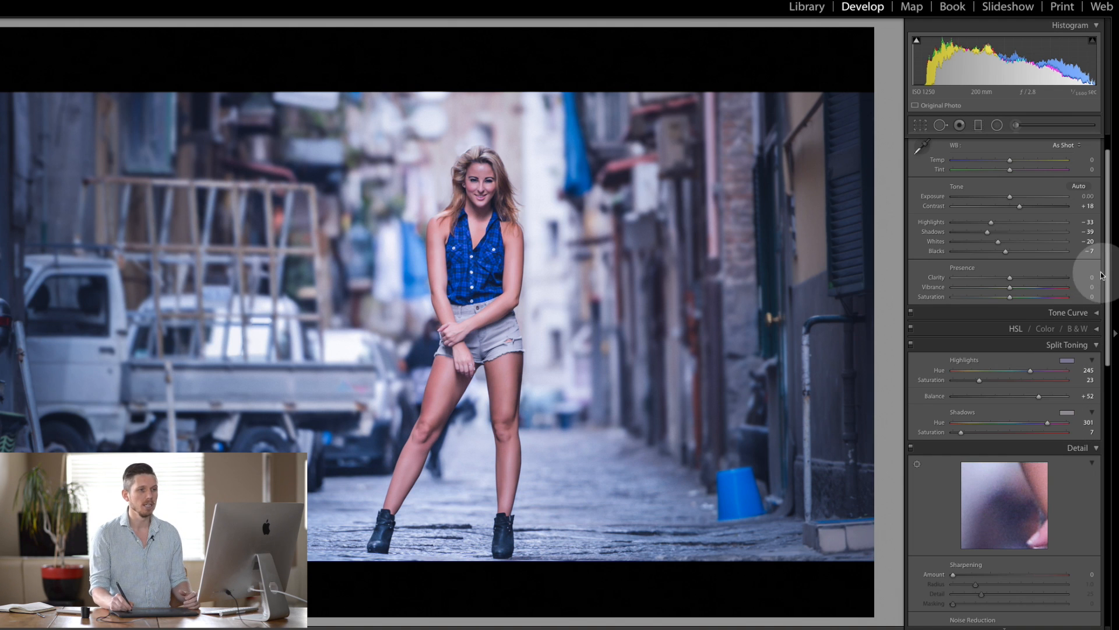
pyautogui.click(1069, 312)
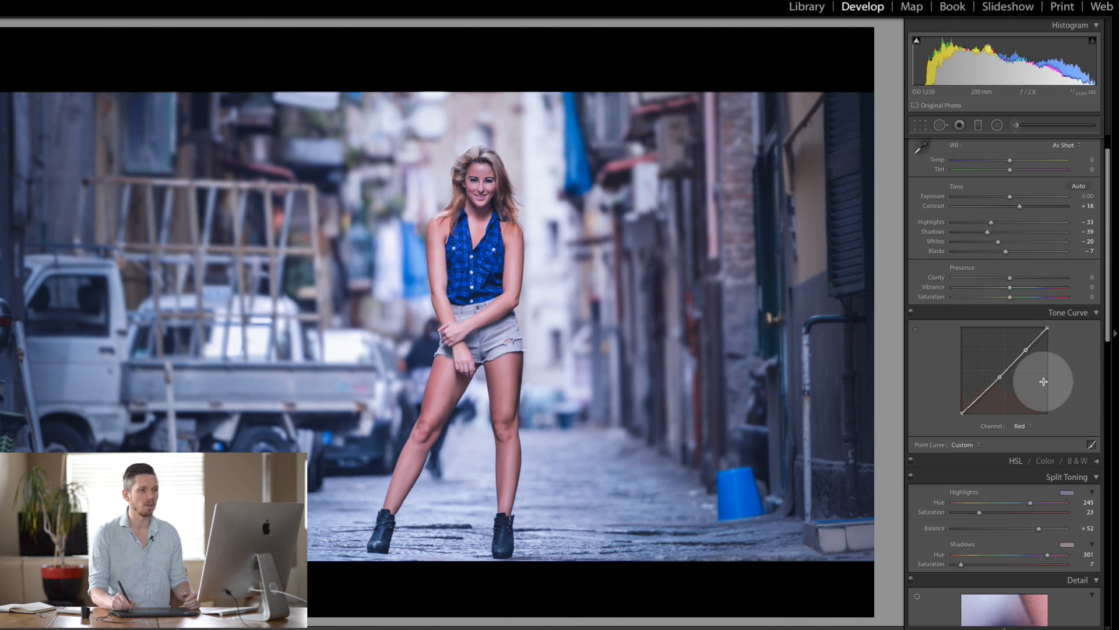
pyautogui.click(1021, 426)
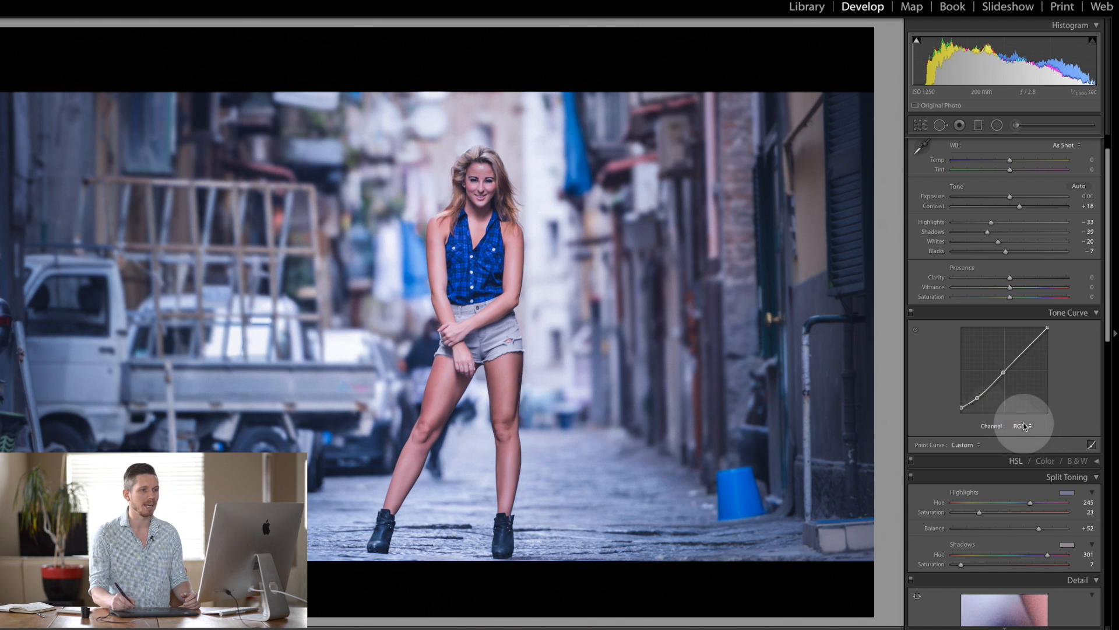